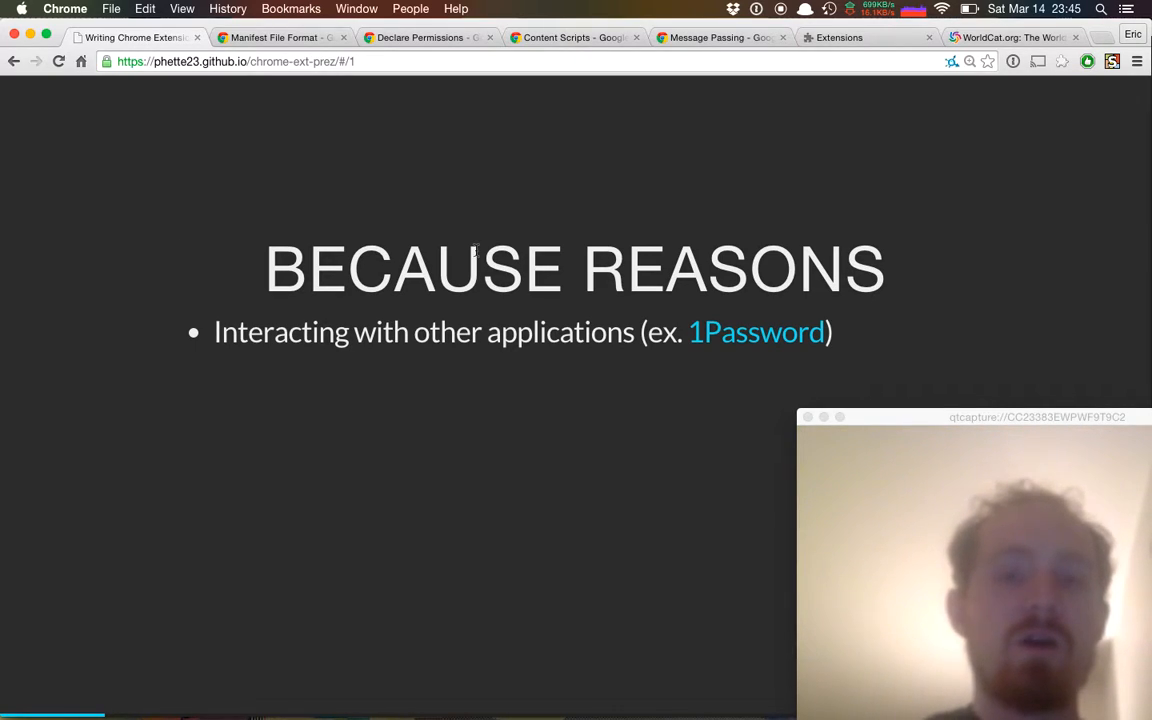
mouse_move(766, 185)
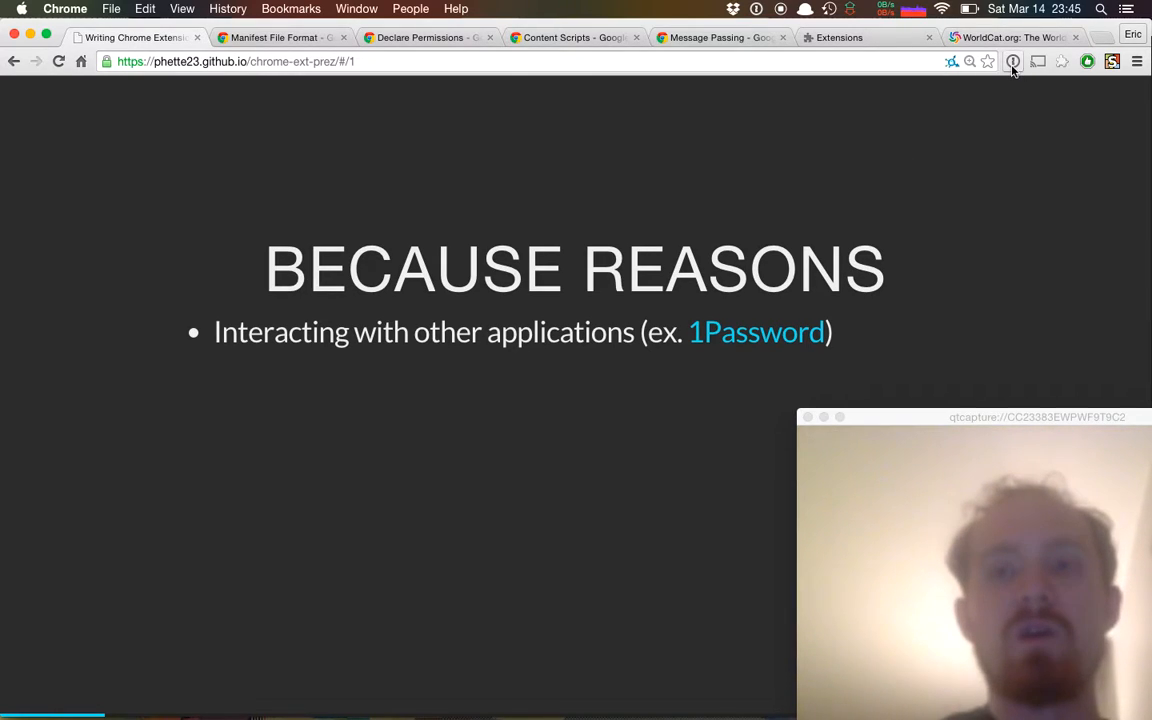
- Show the 1Password popup, then reveal the network-layer bullet citing HTTPS Everywhere
left_click(1012, 61)
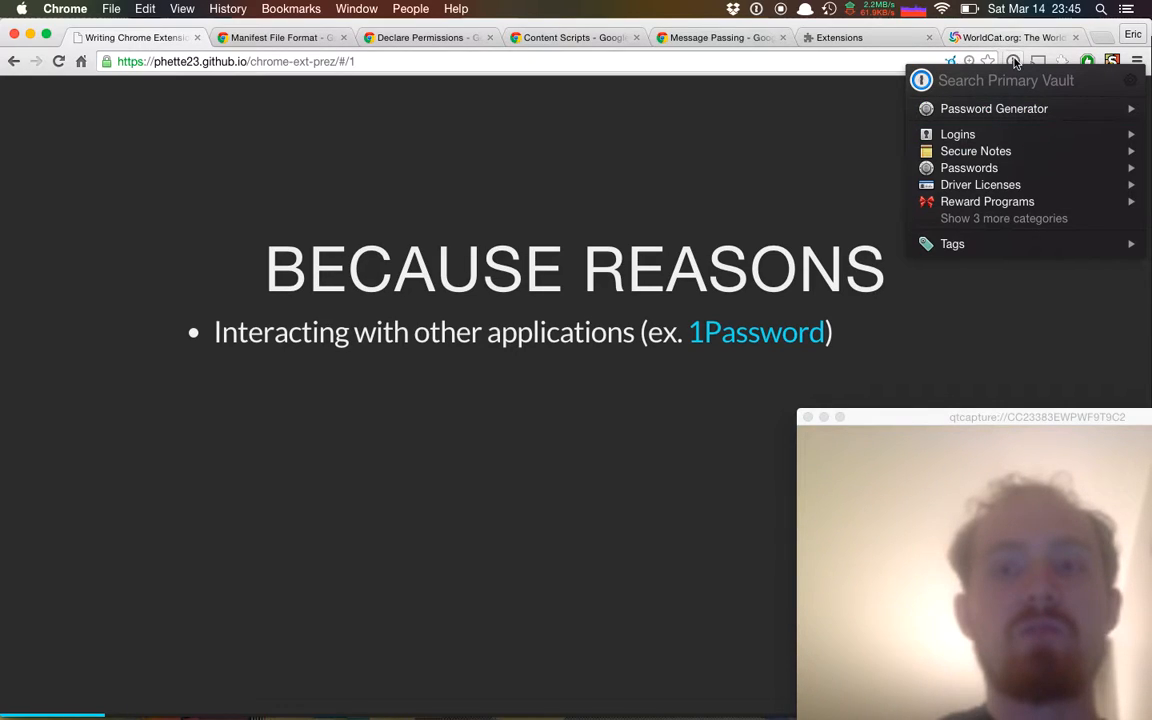
mouse_move(1013, 61)
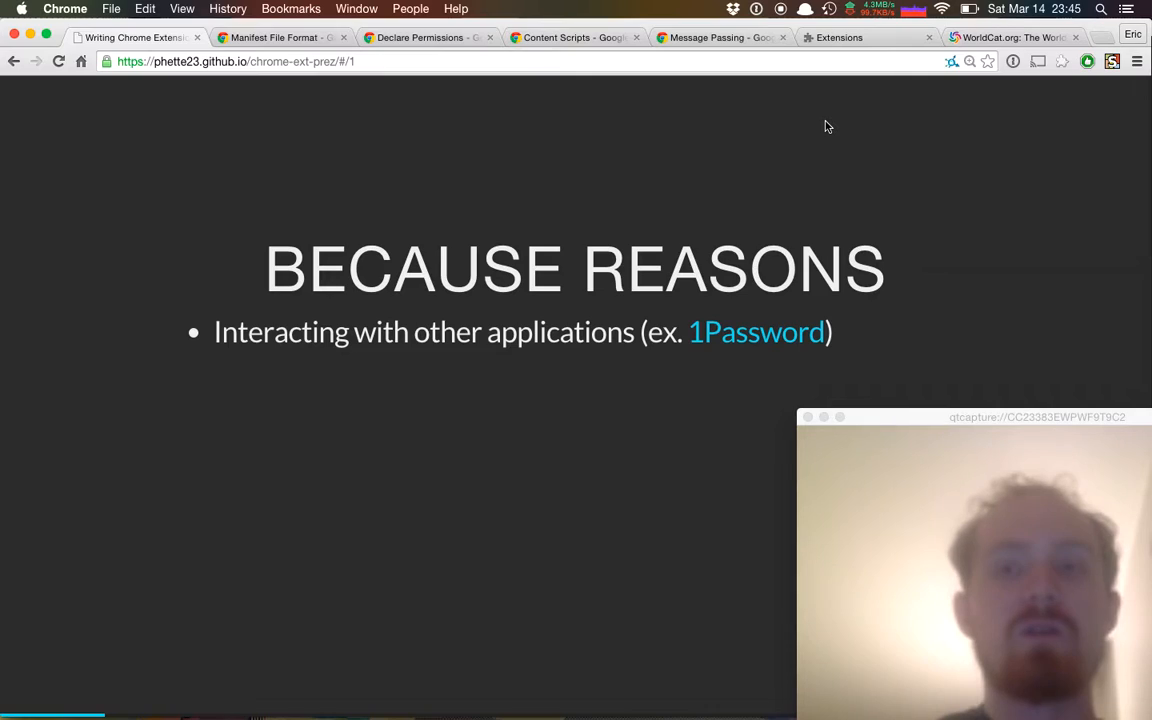
key("right")
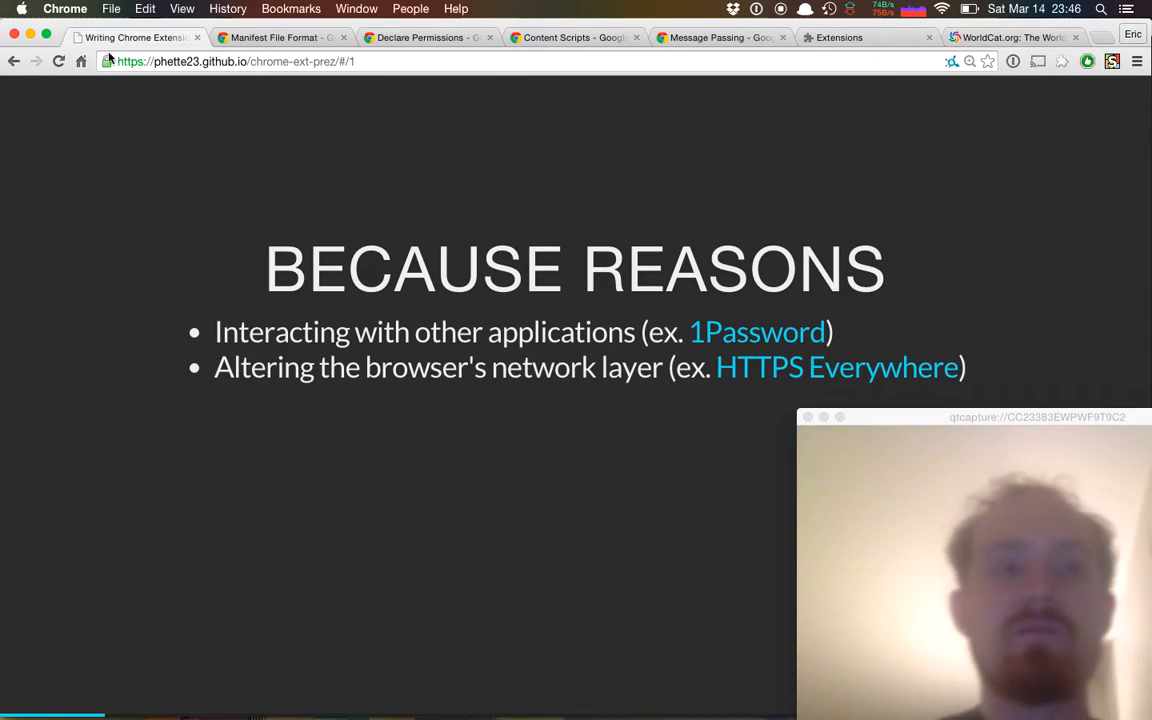
mouse_move(396, 163)
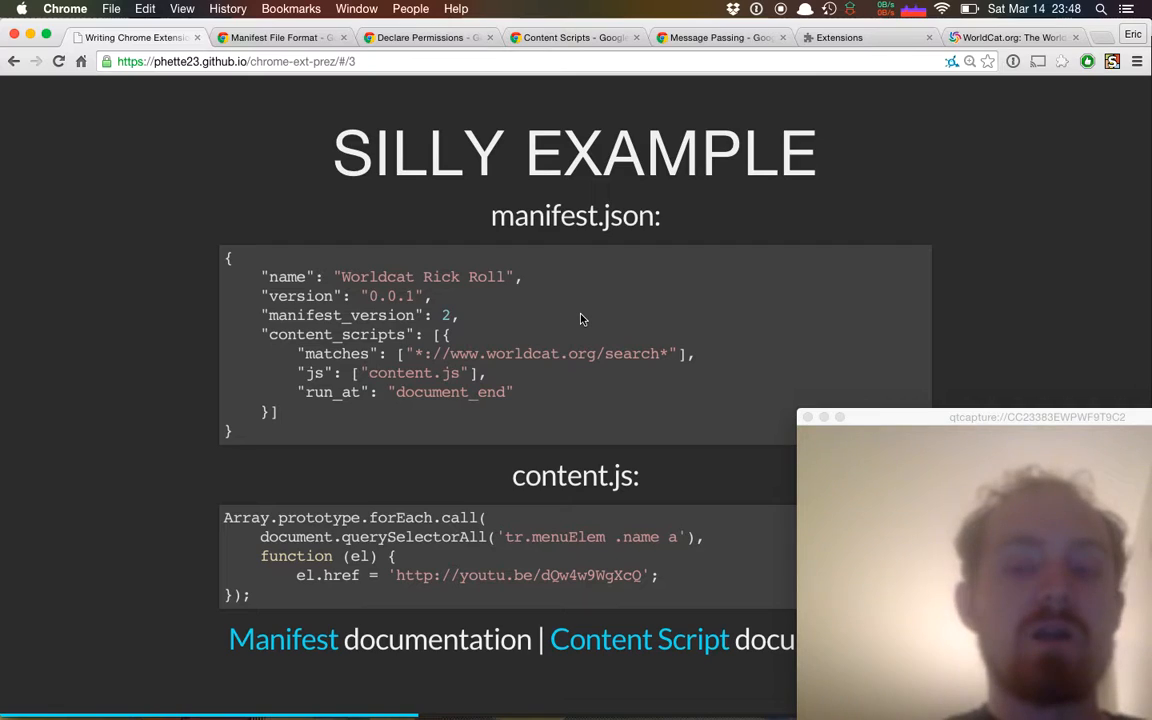
mouse_move(531, 327)
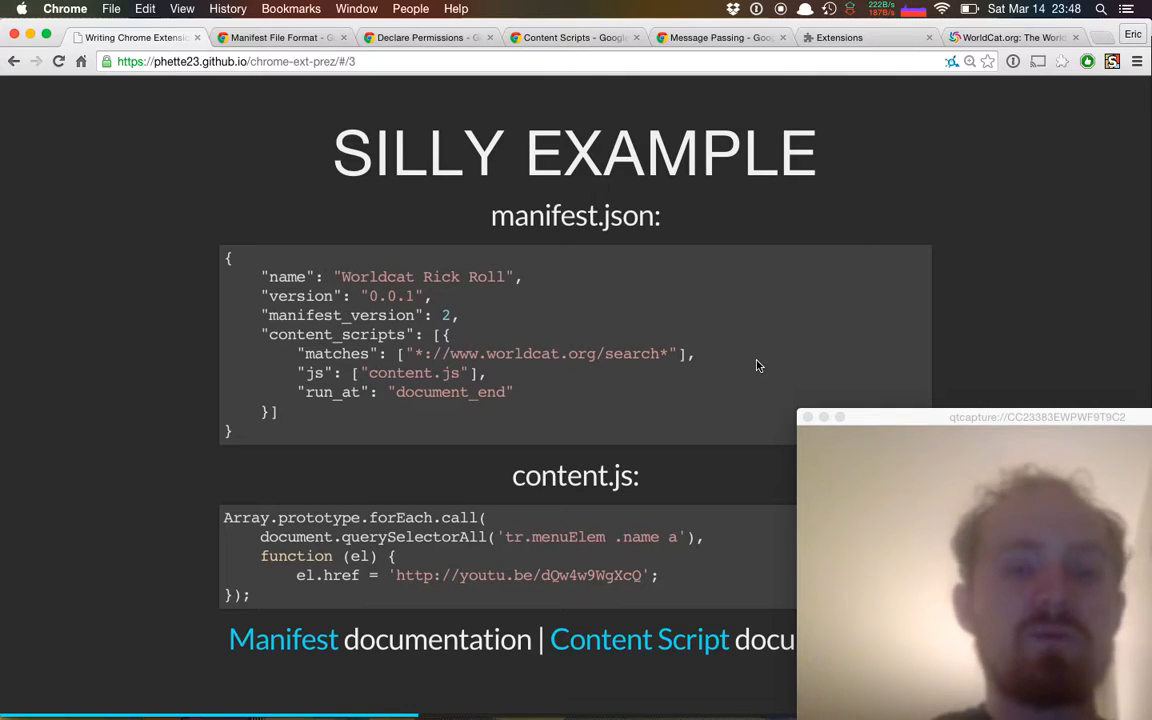
mouse_move(430, 410)
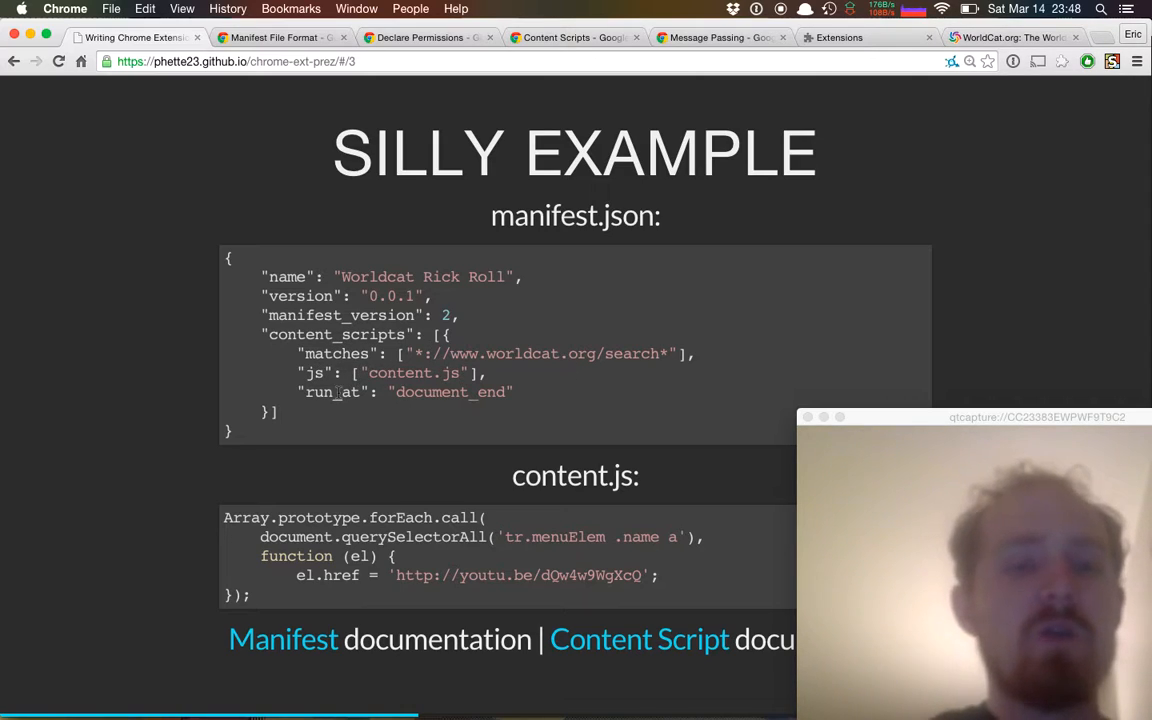
mouse_move(600, 406)
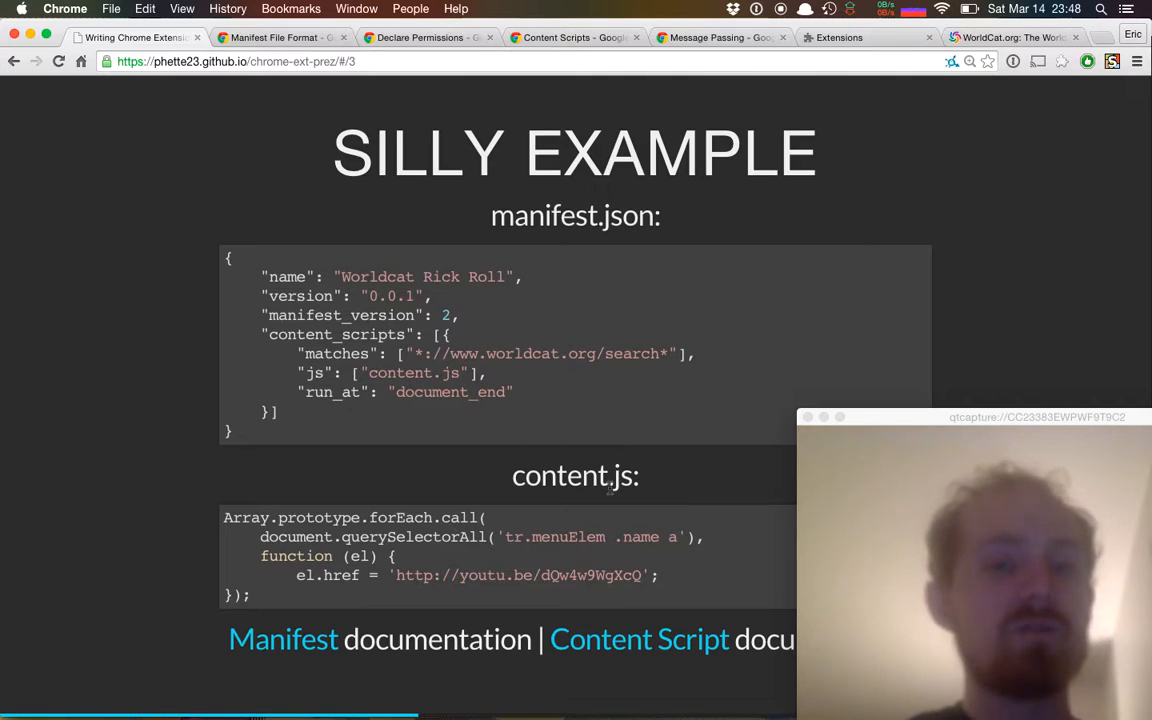
mouse_move(414, 570)
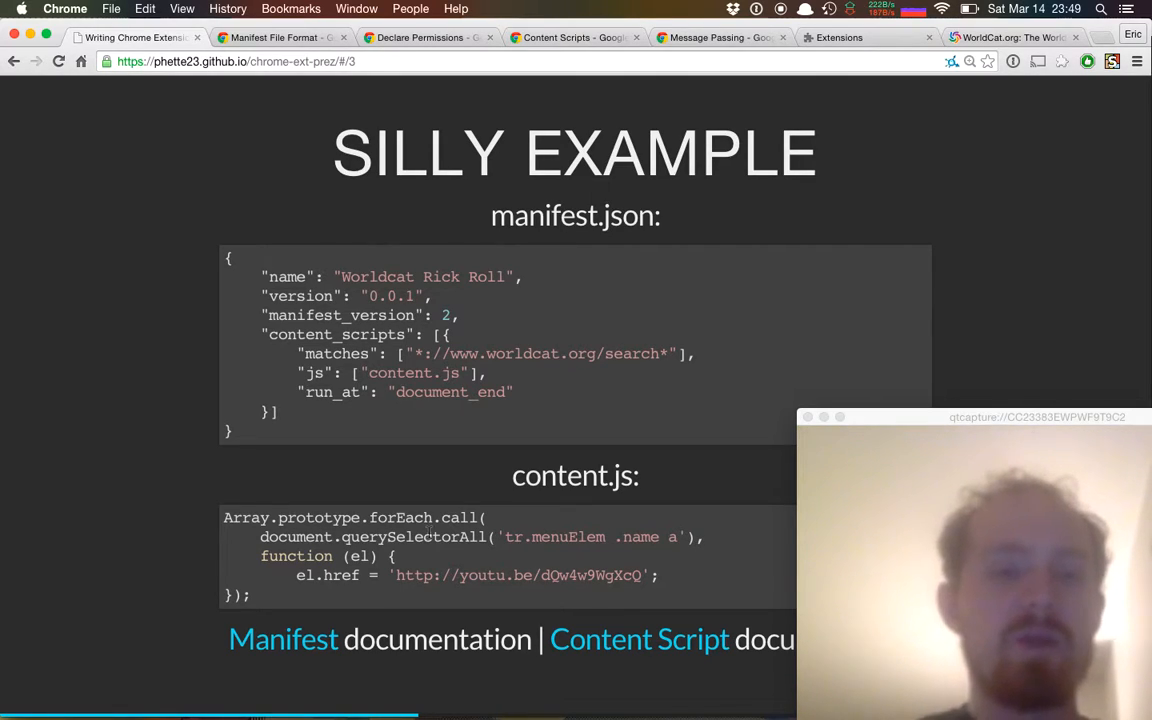
mouse_move(531, 596)
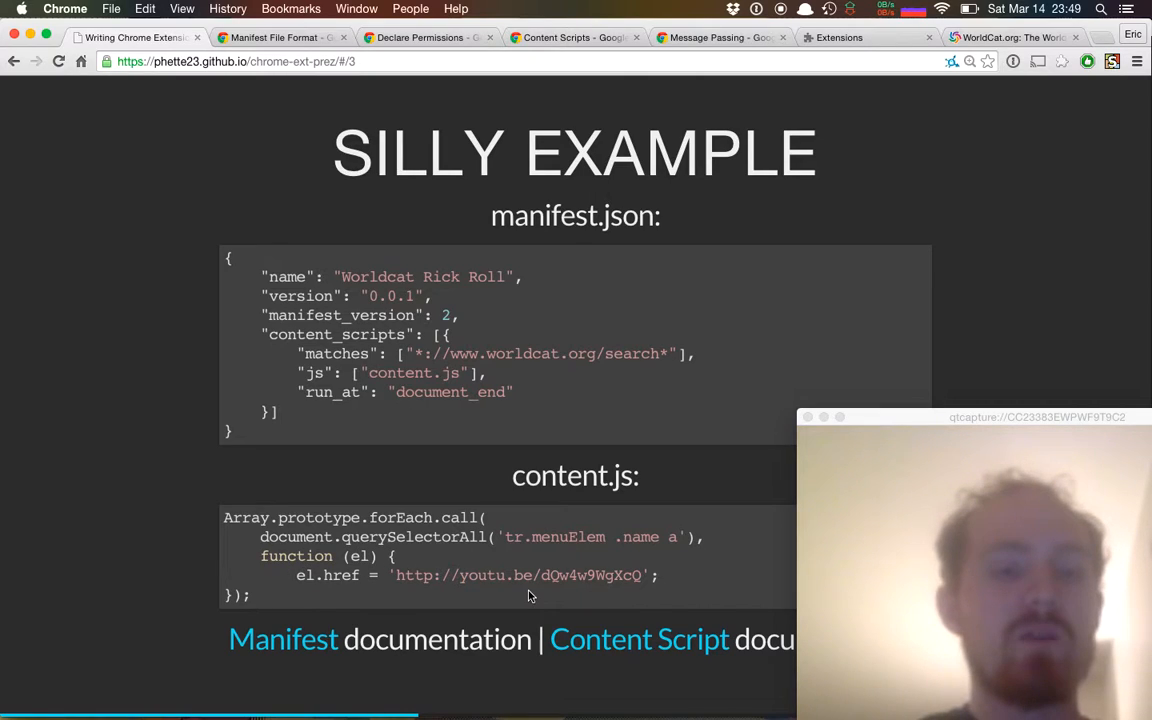
mouse_move(418, 594)
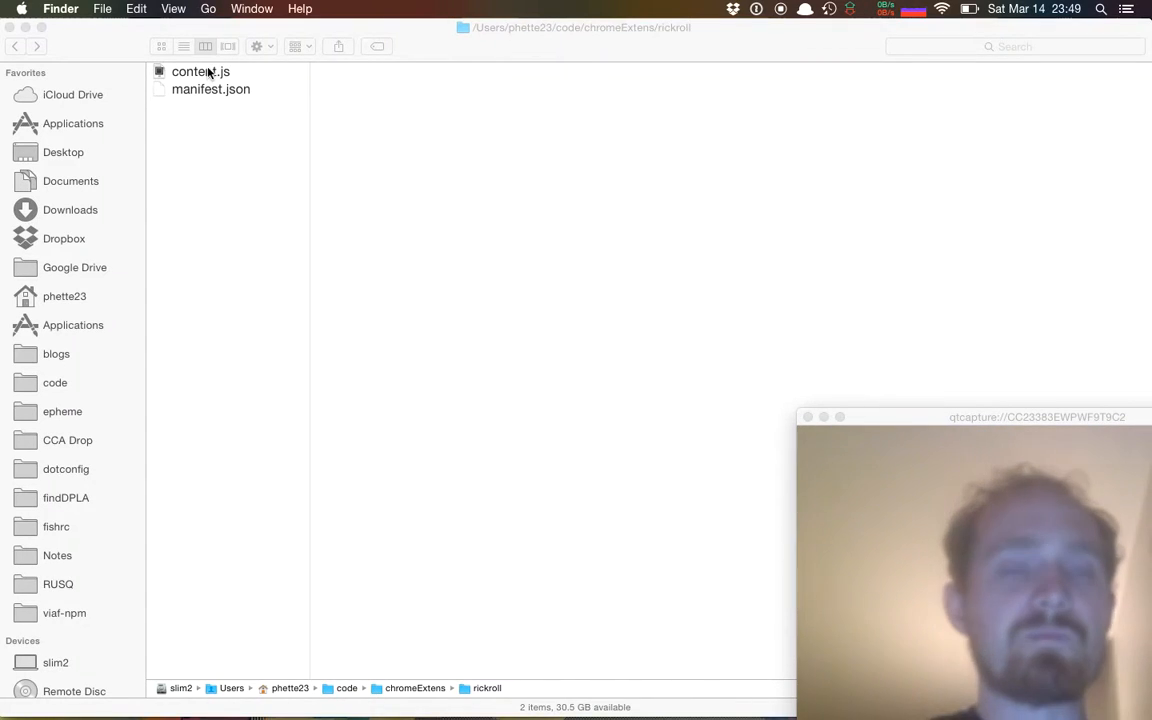
left_click(210, 89)
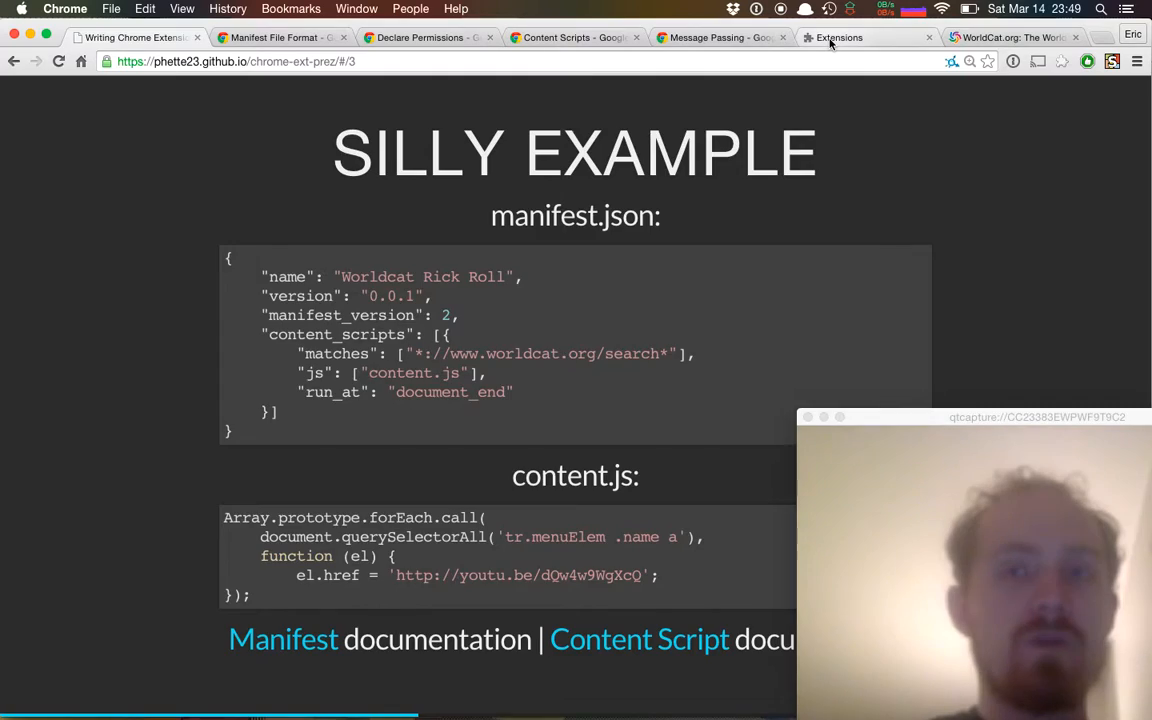
- Switch to the chrome://extensions tab showing 1Password, AdBlock and Developer mode
left_click(838, 37)
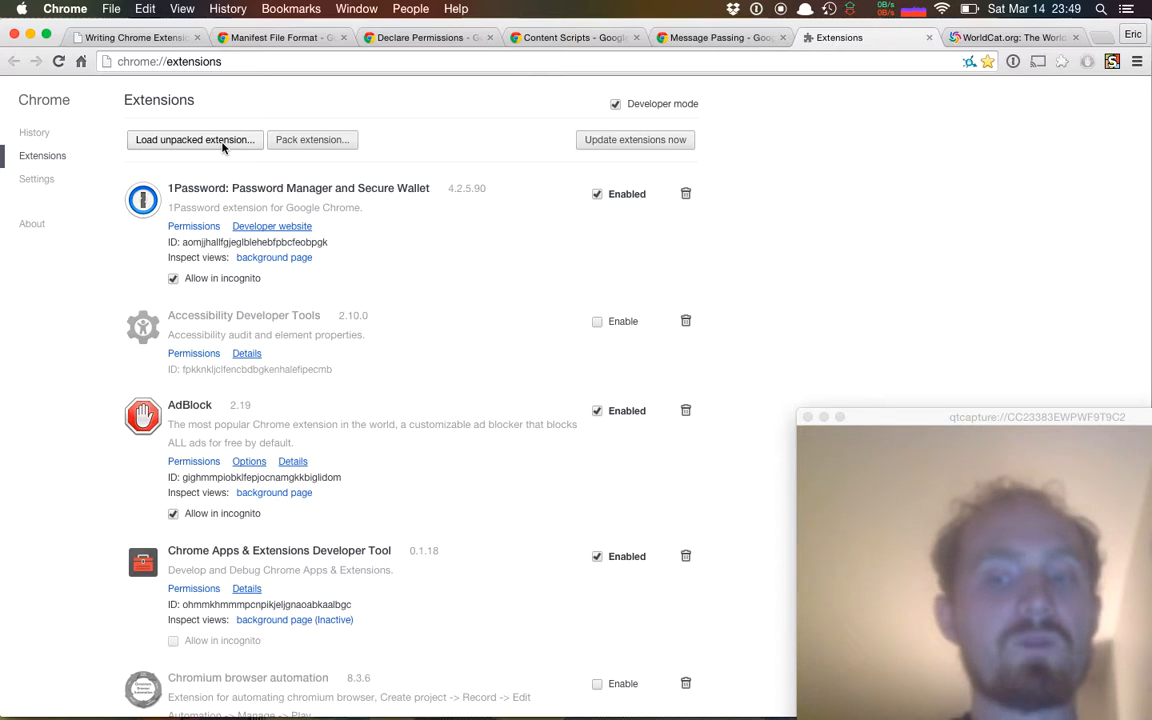
- Load unpacked extension from code > chromeExtens > rickroll to install Worldcat Rick Roll 0.0.1
left_click(195, 139)
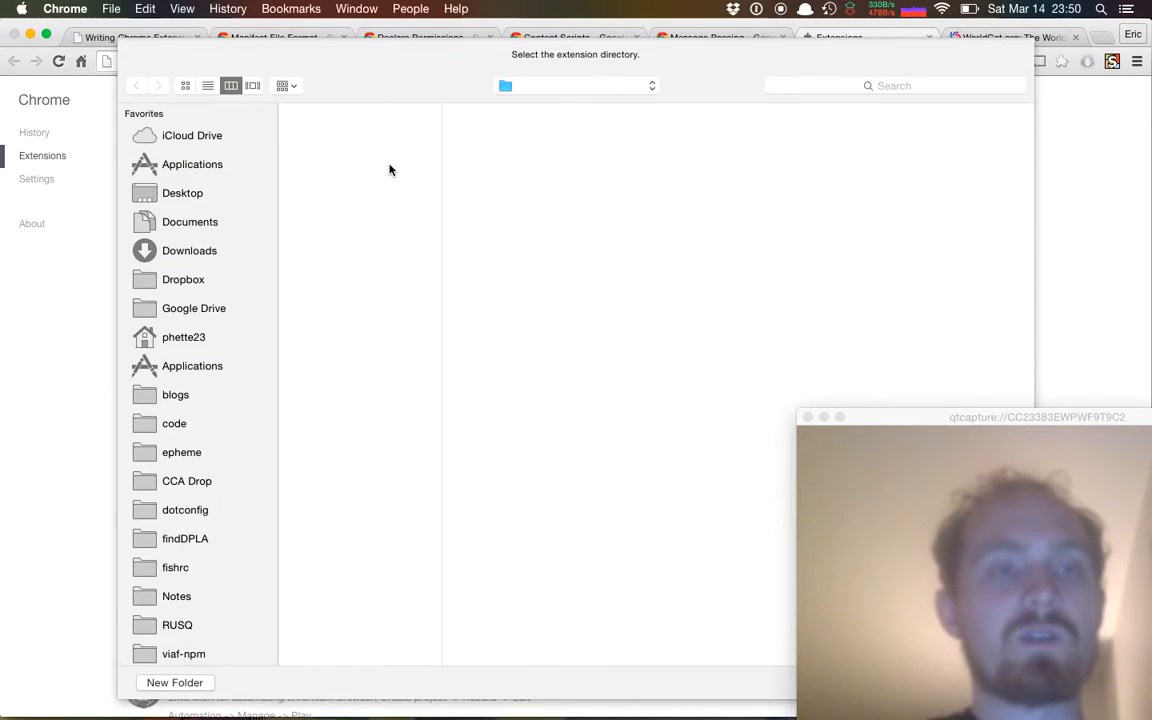
left_click(189, 250)
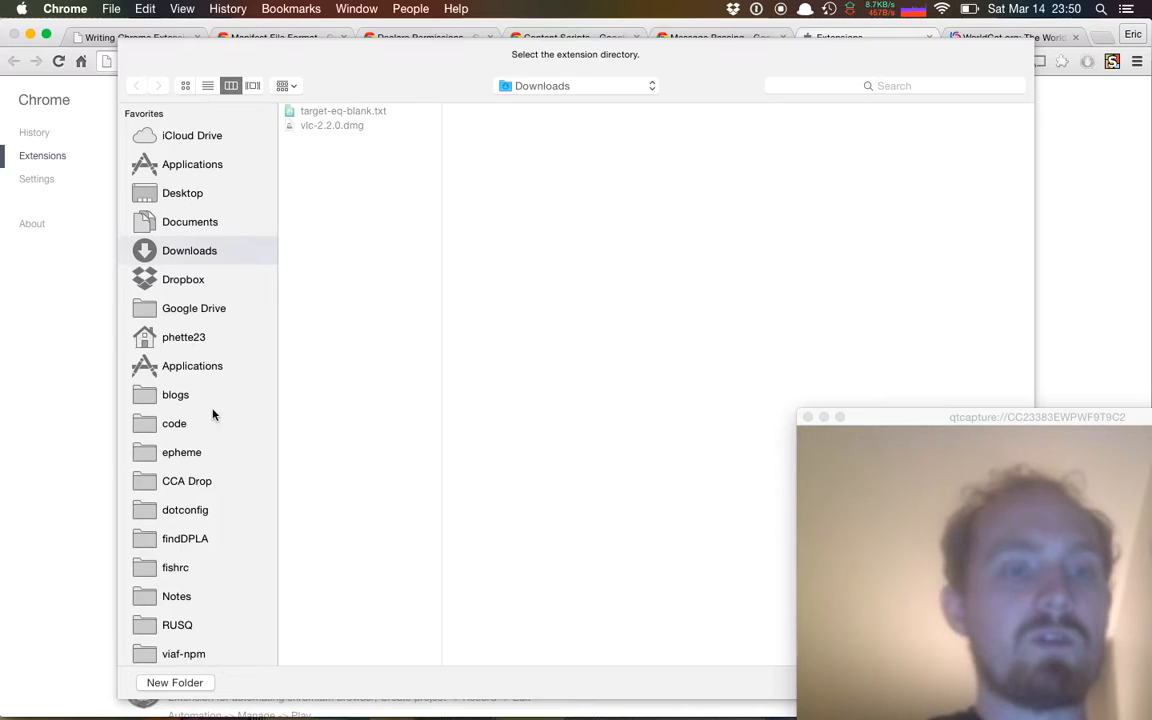
left_click(174, 423)
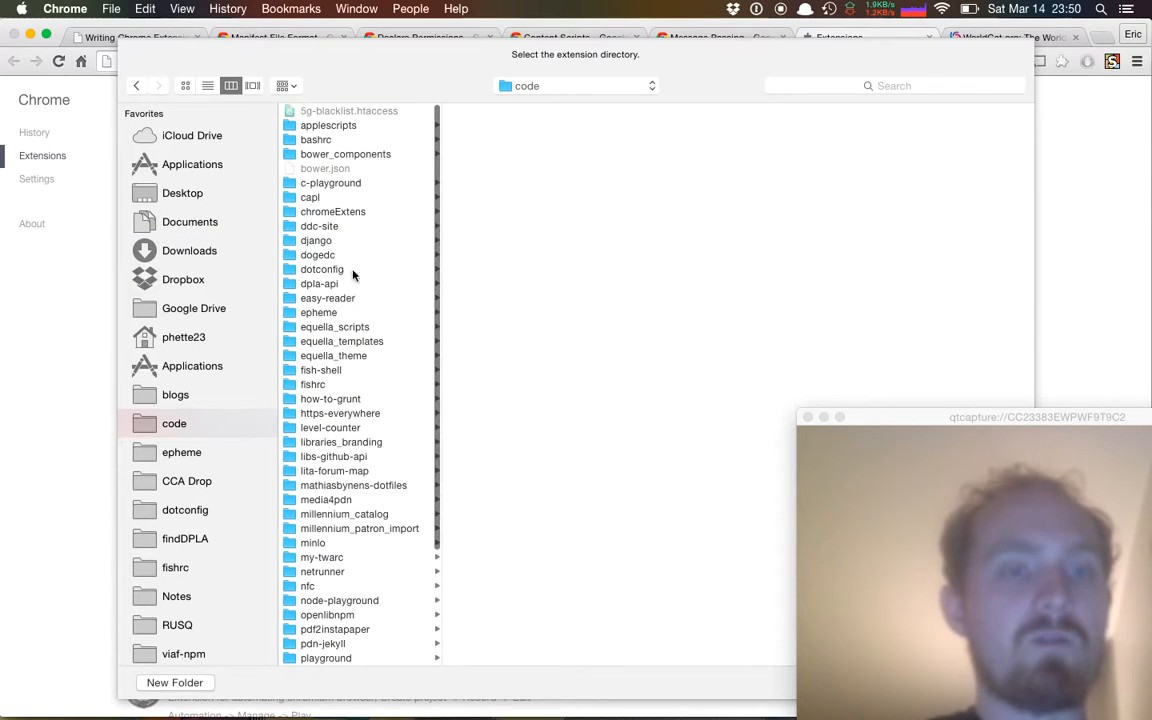
left_click(333, 211)
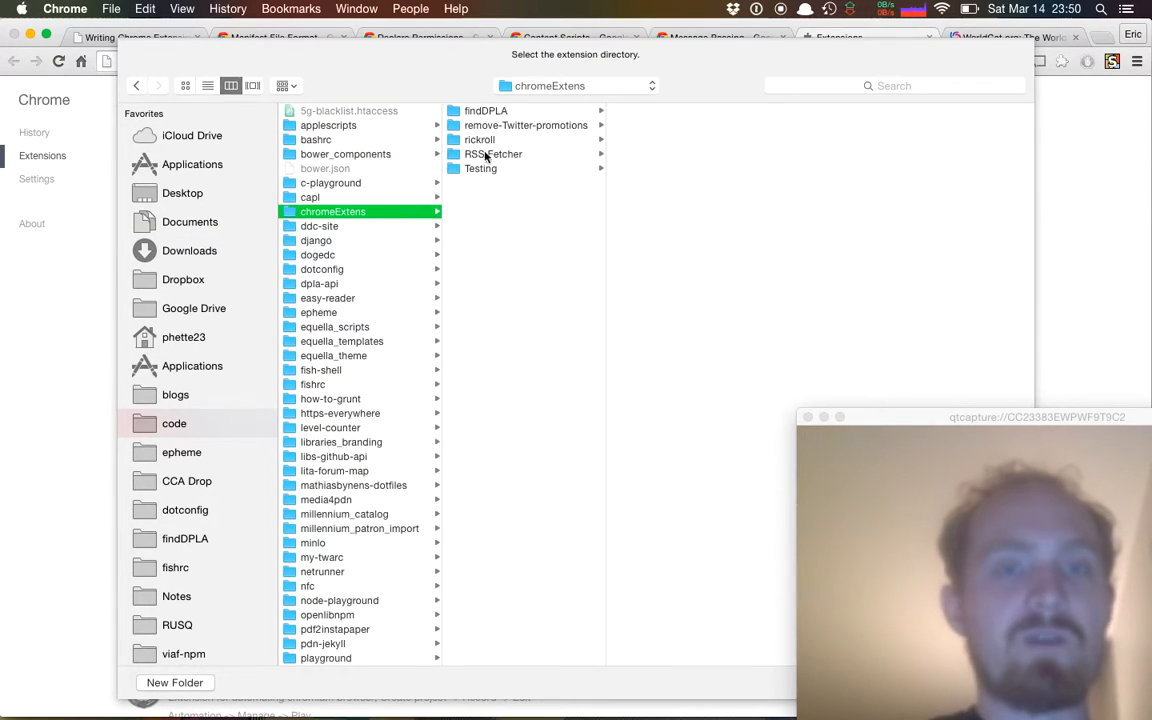
left_click(479, 139)
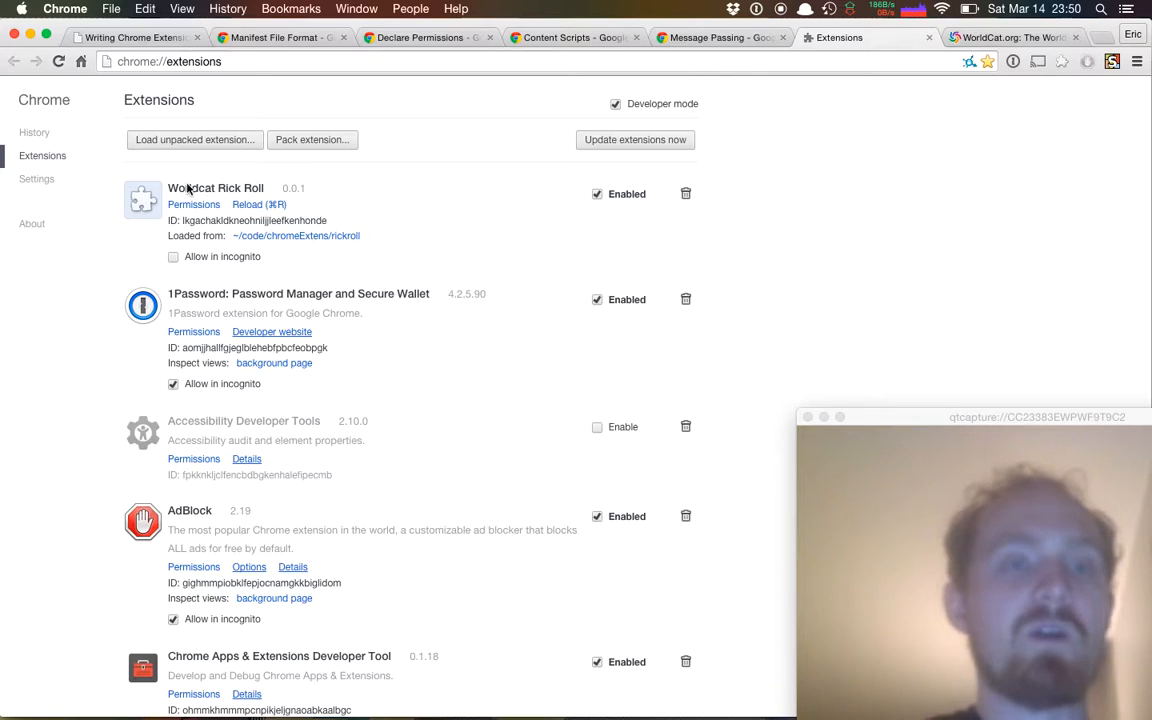
mouse_move(331, 214)
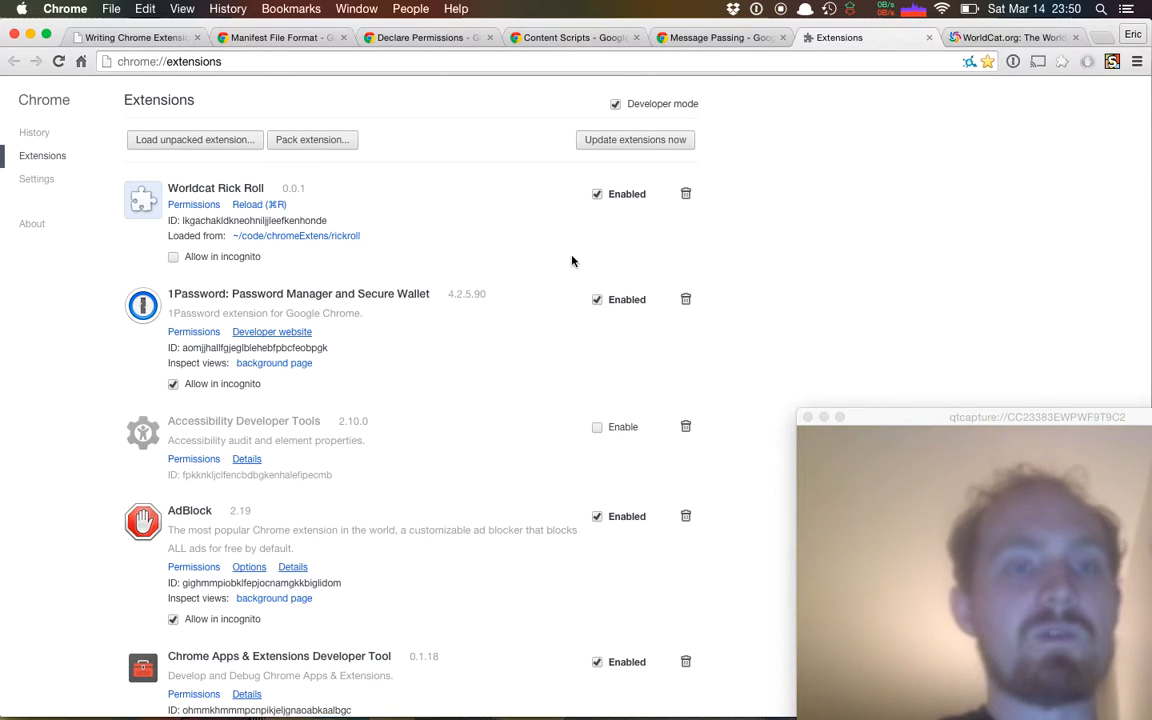
- Search WorldCat for 'james joyce', then go back to the Silly Example slide
left_click(1010, 37)
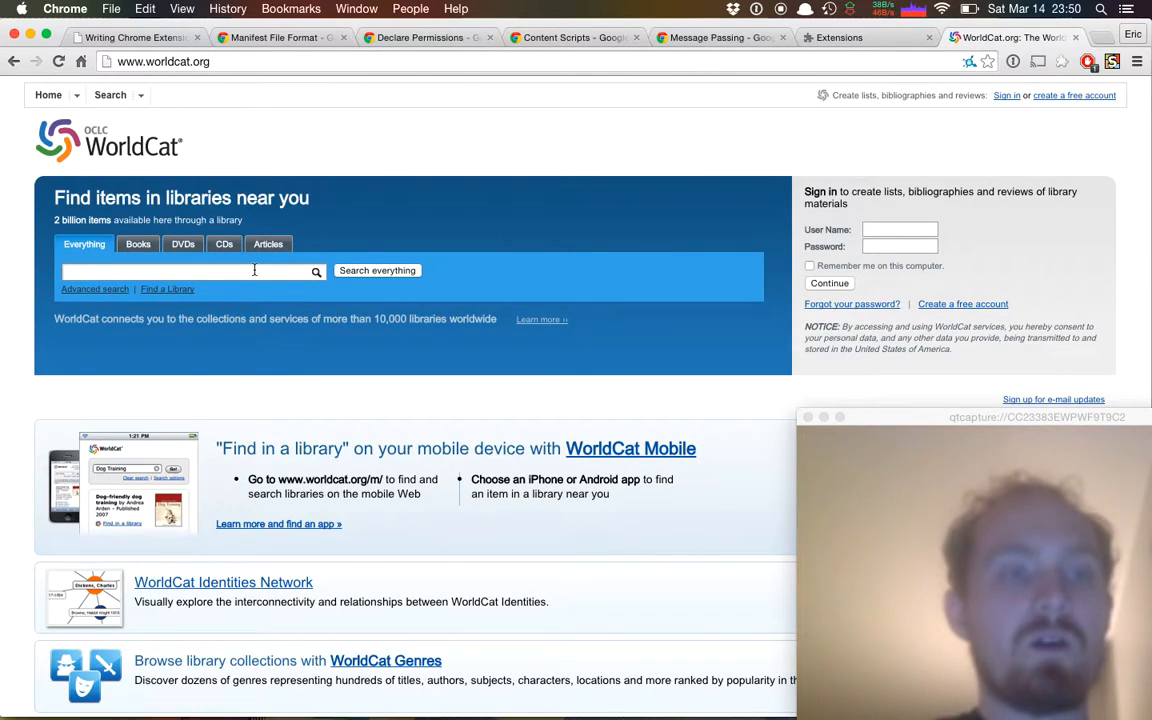
type("james joyce")
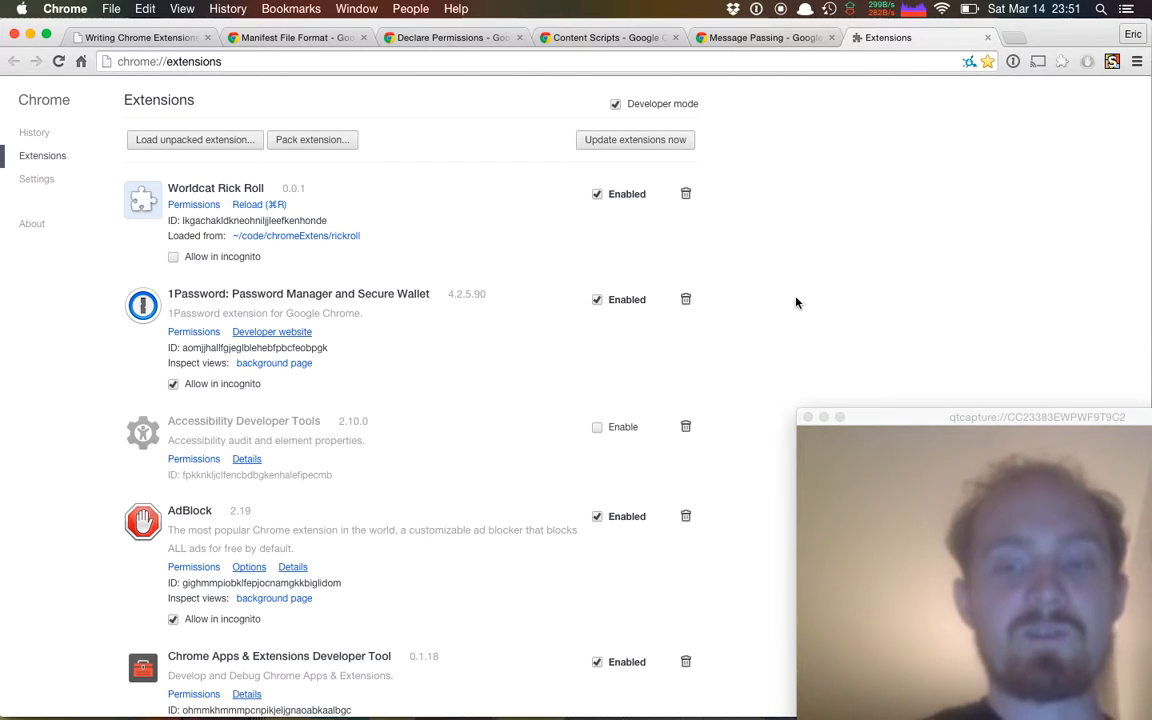
left_click(140, 37)
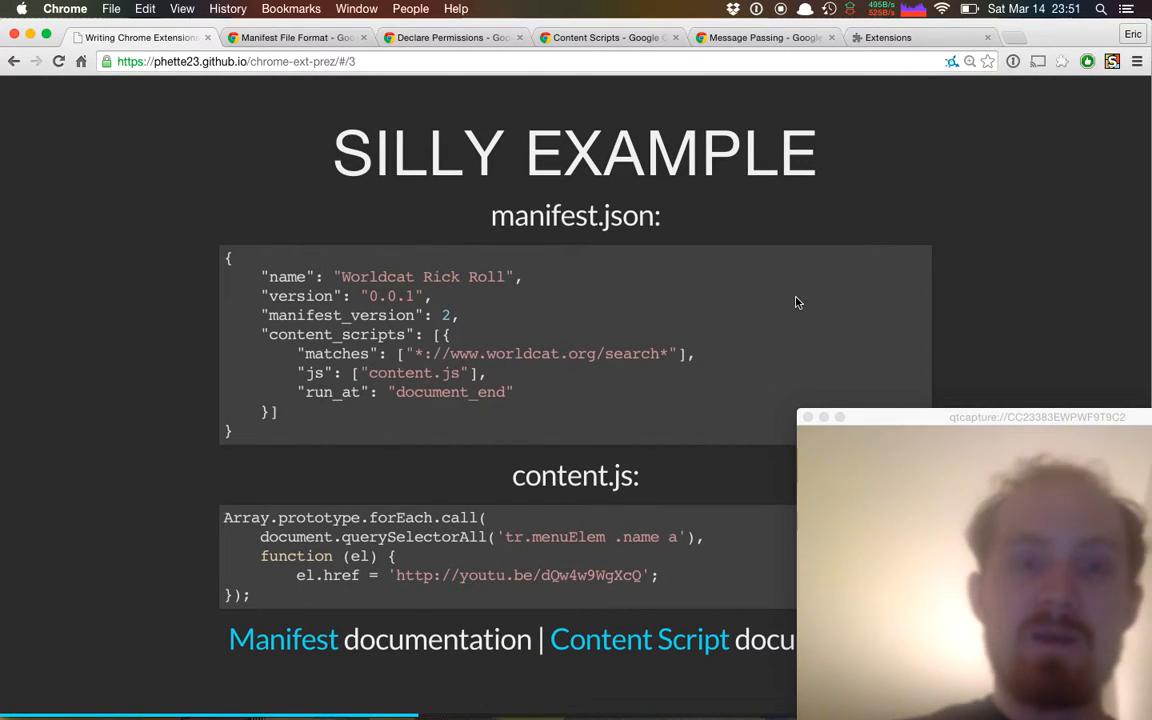
mouse_move(655, 302)
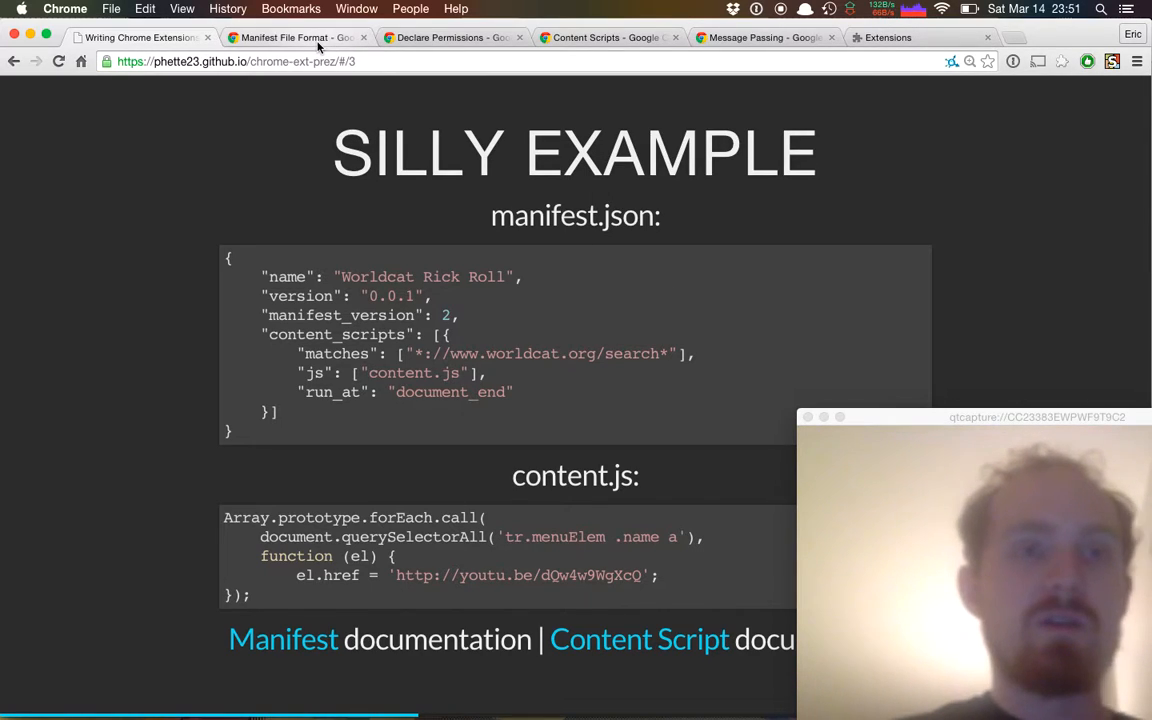
left_click(295, 37)
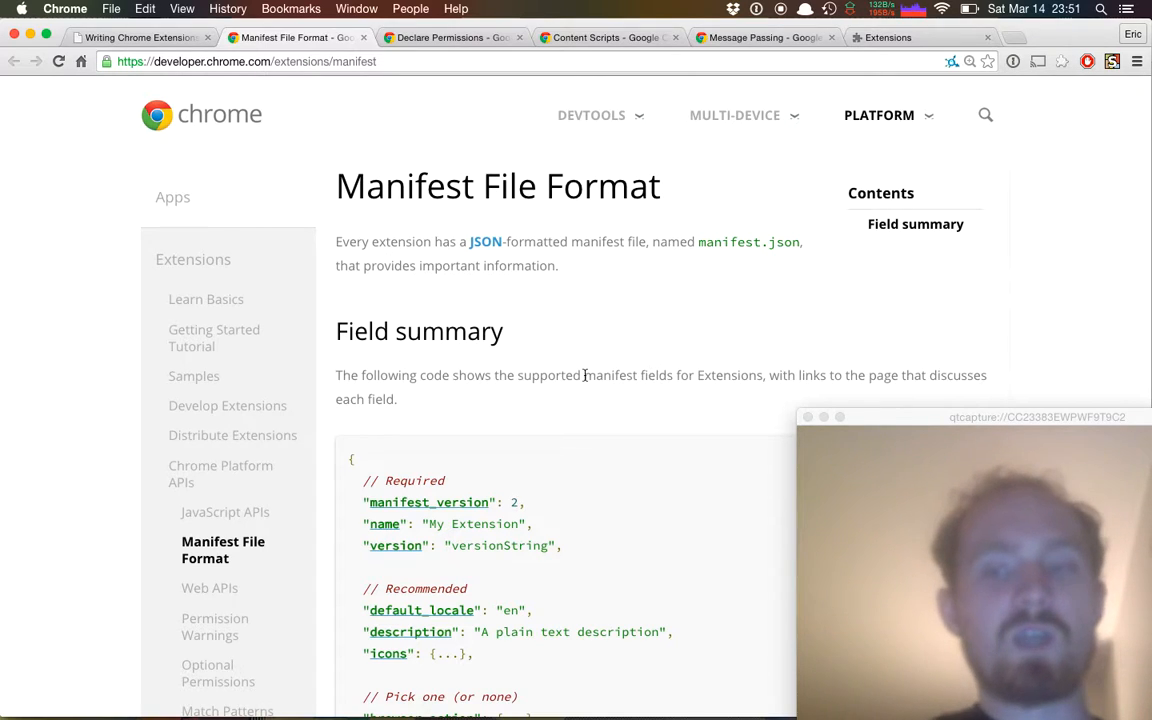
scroll("down", 3)
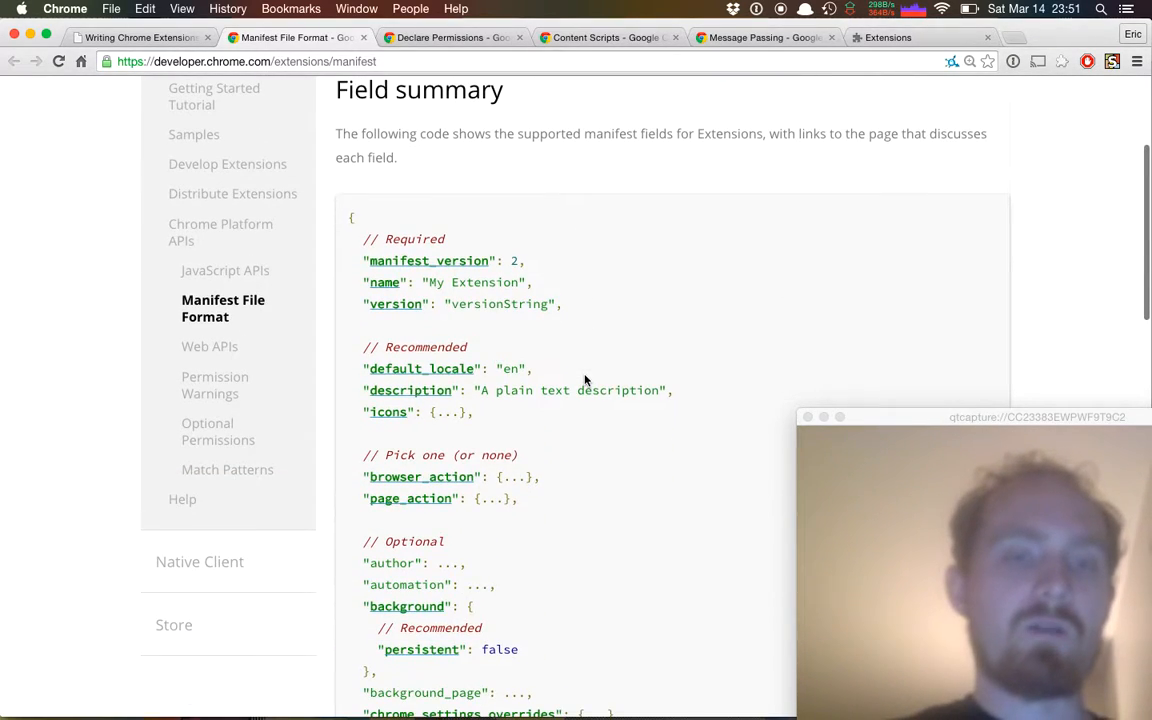
scroll("down", 3)
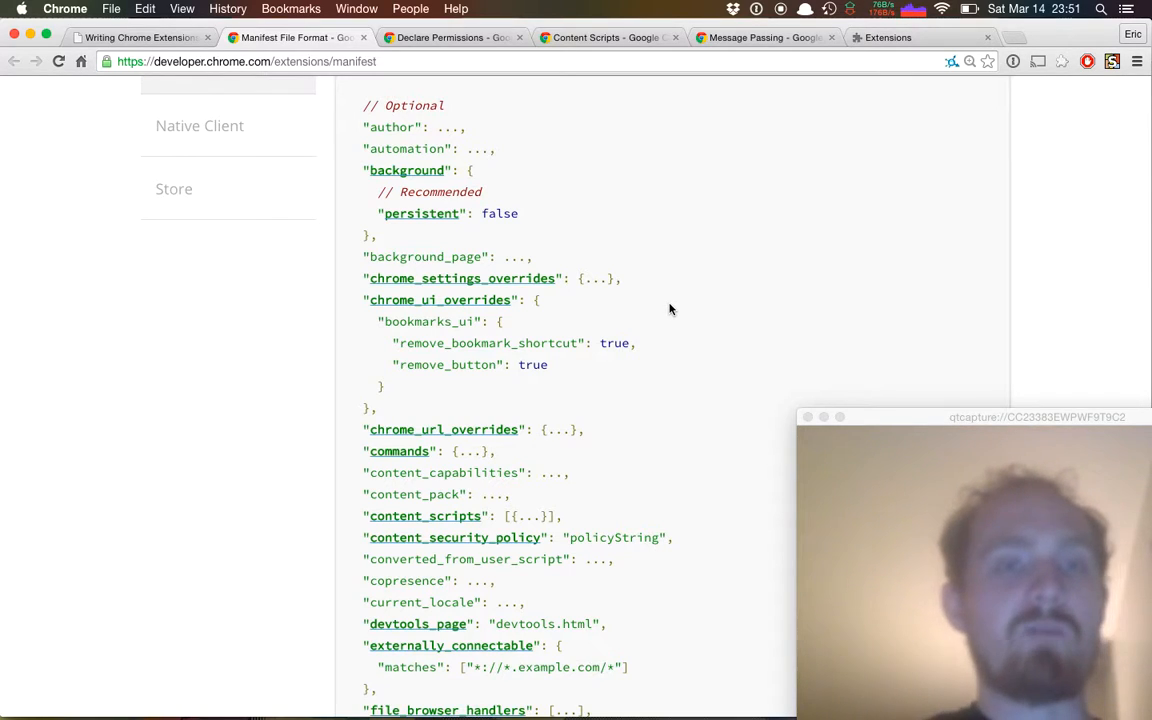
scroll("down", 3)
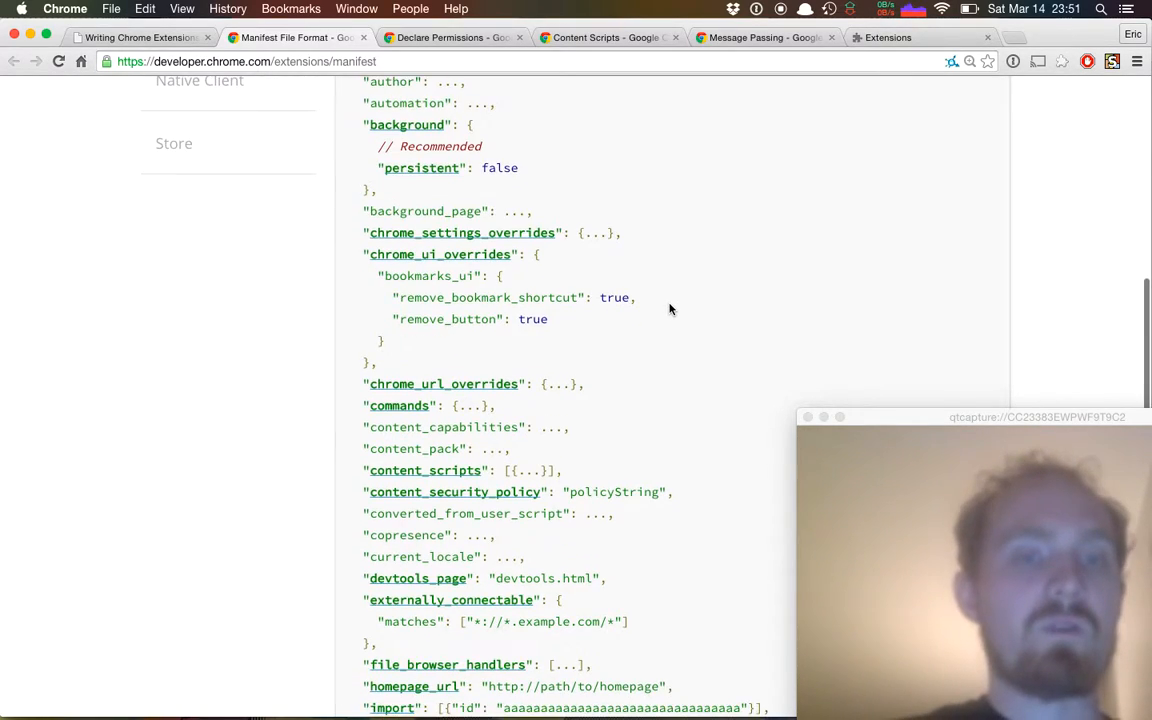
scroll("down", 3)
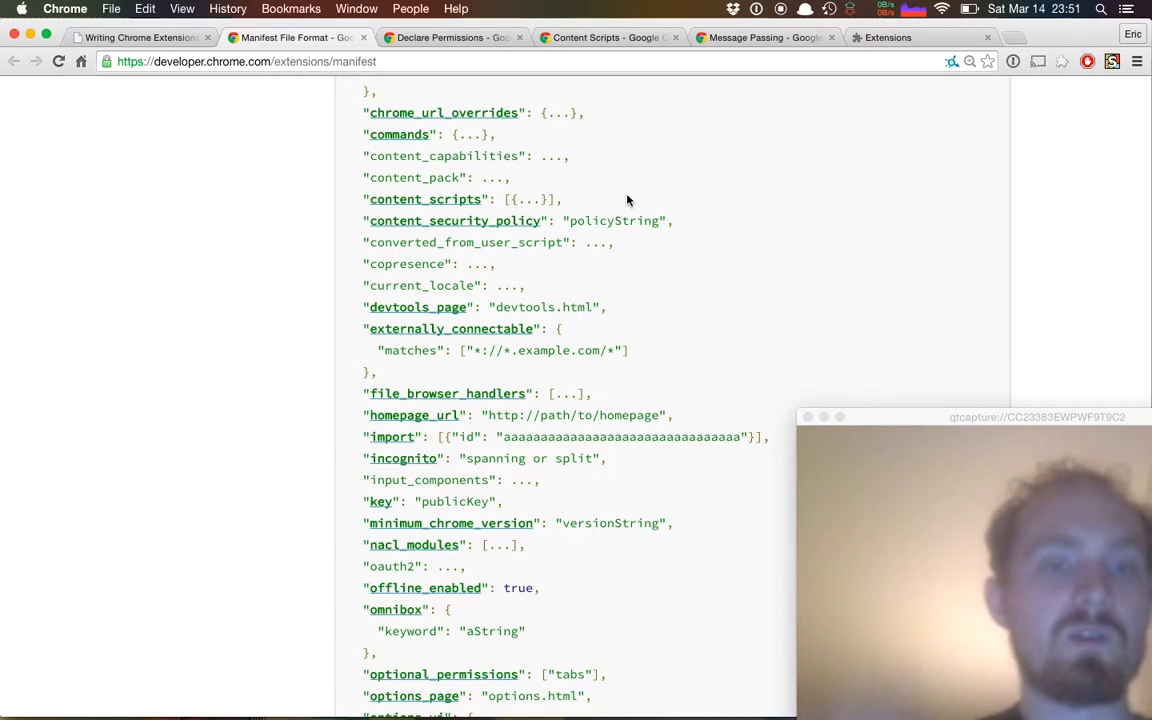
scroll("down", 3)
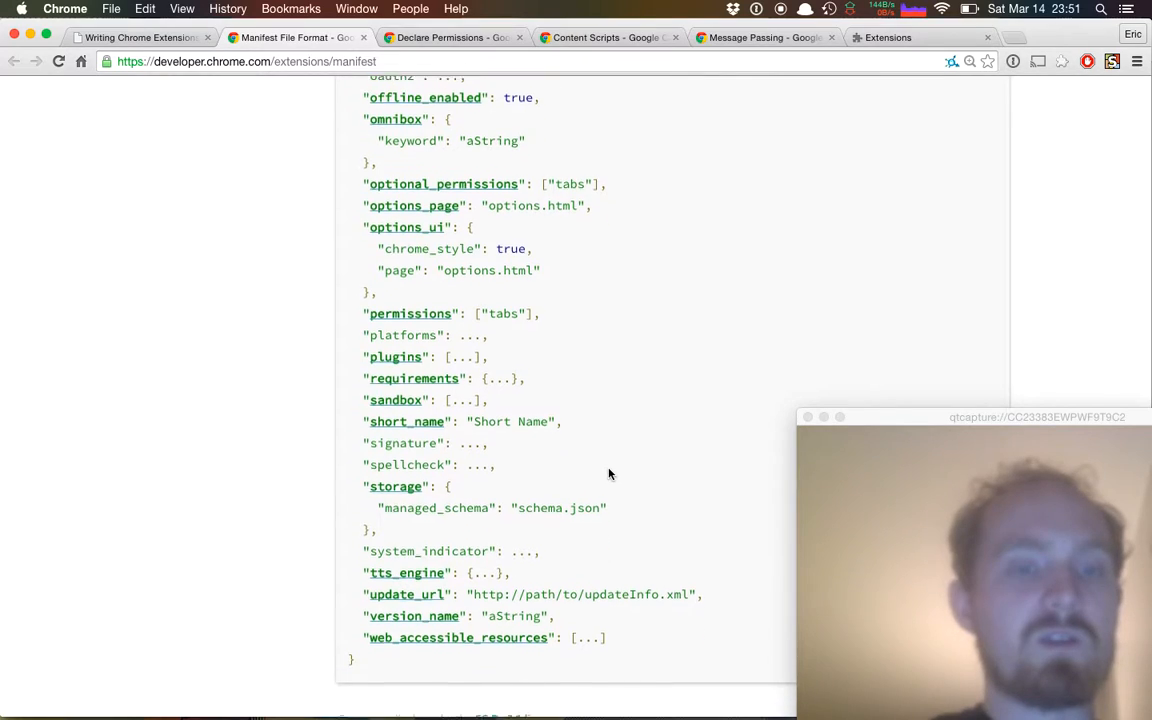
scroll("down", 3)
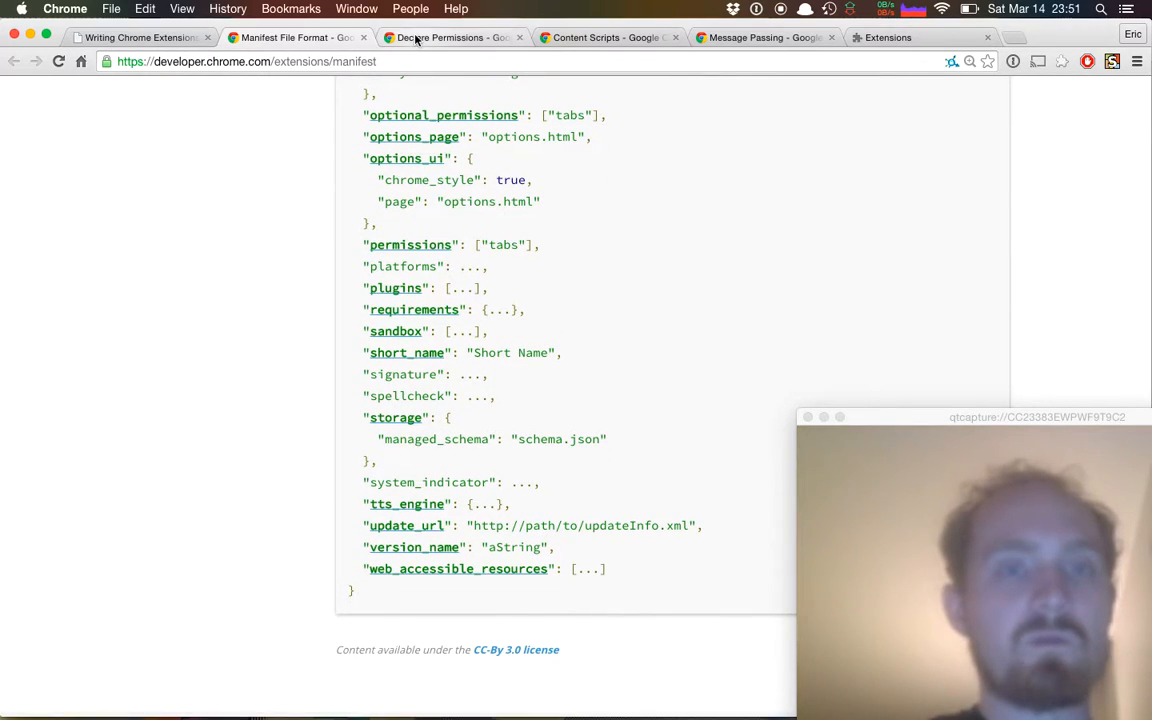
- Scroll through the permissions table on the Declare Permissions documentation page
left_click(450, 37)
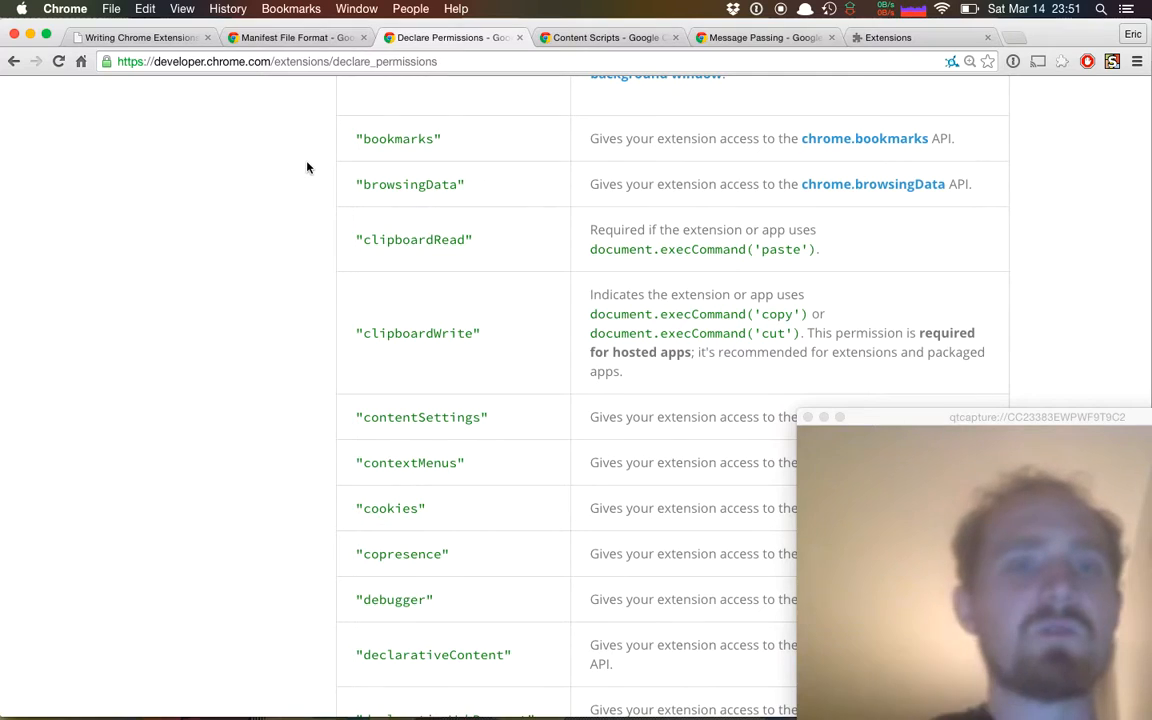
scroll("down", 3)
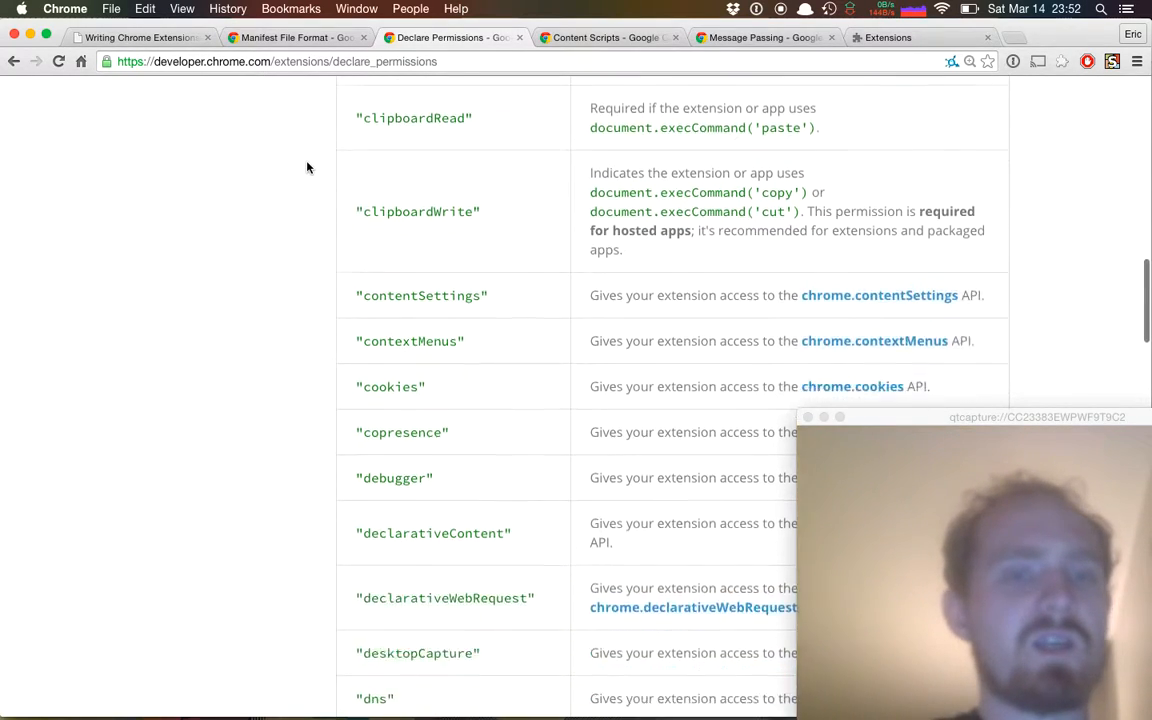
scroll("down", 3)
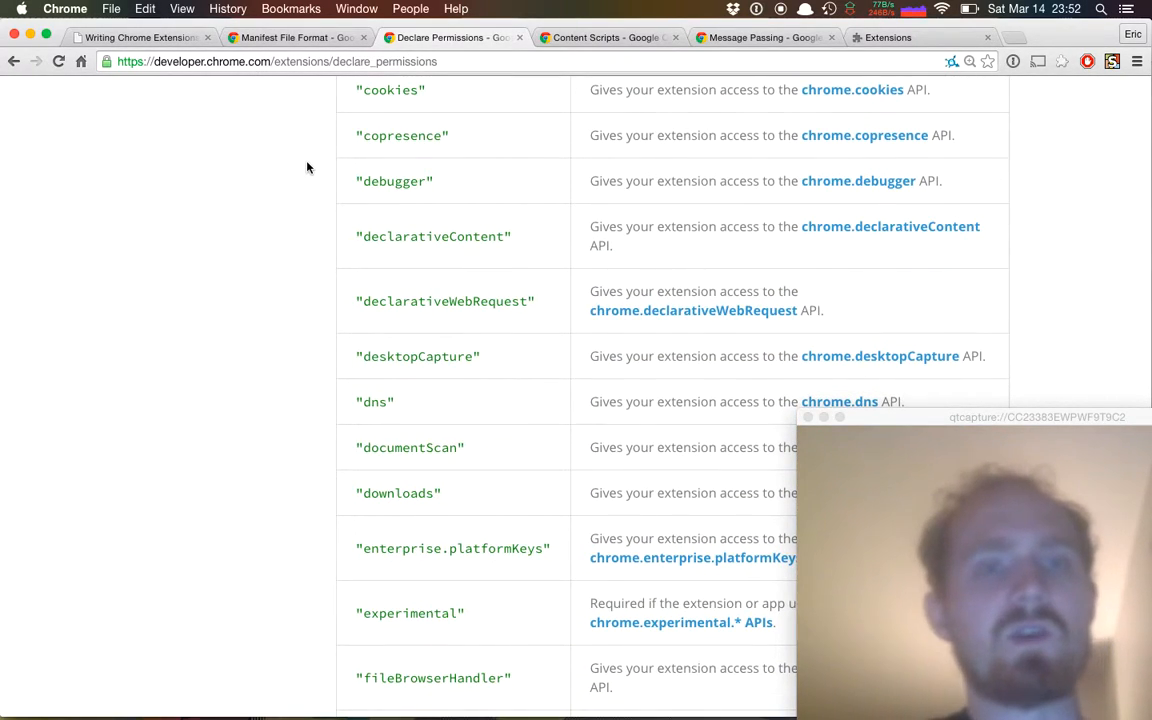
scroll("down", 3)
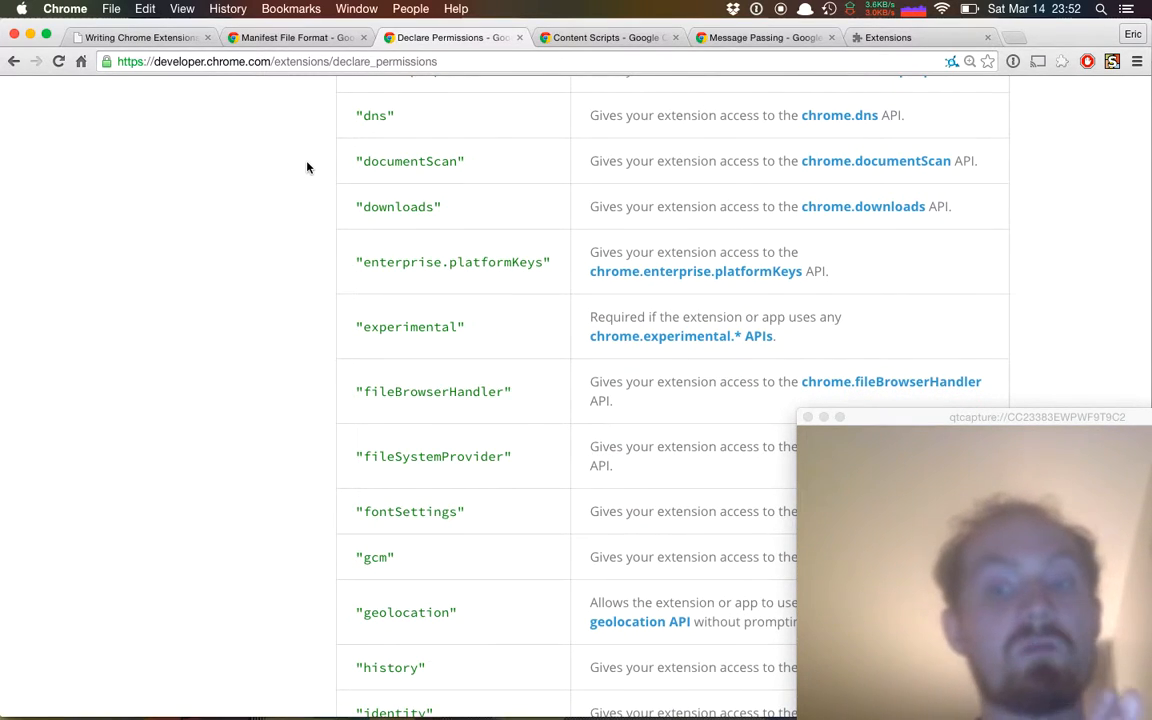
scroll("down", 3)
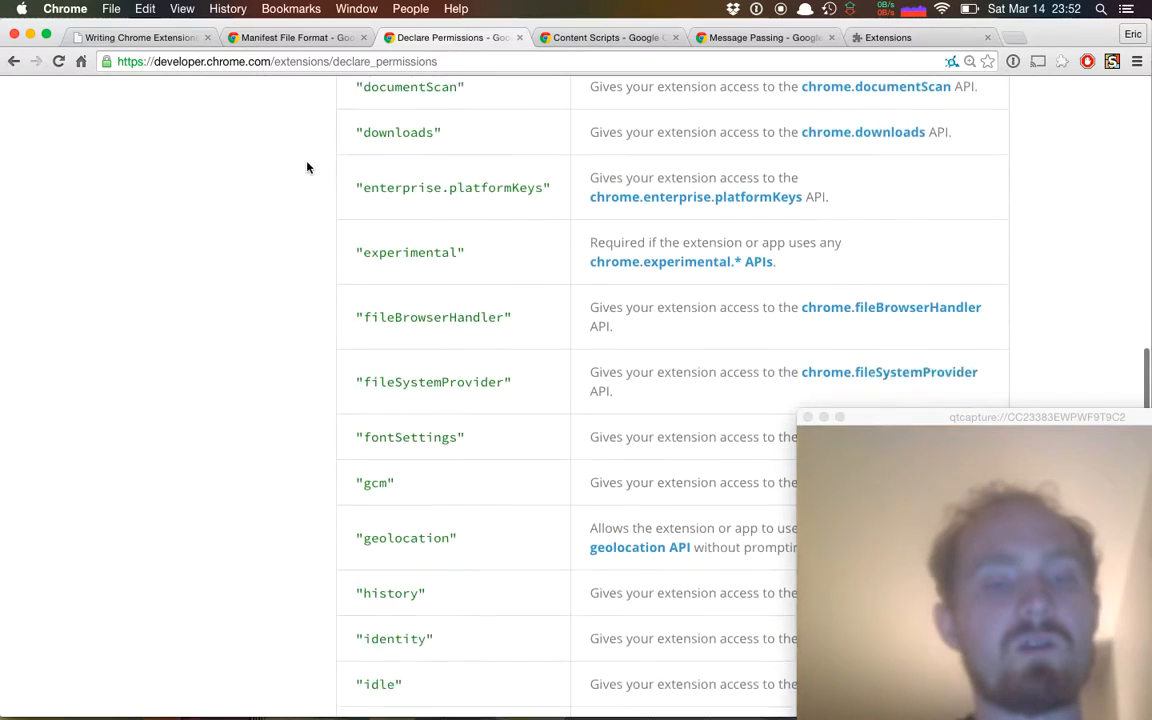
scroll("down", 3)
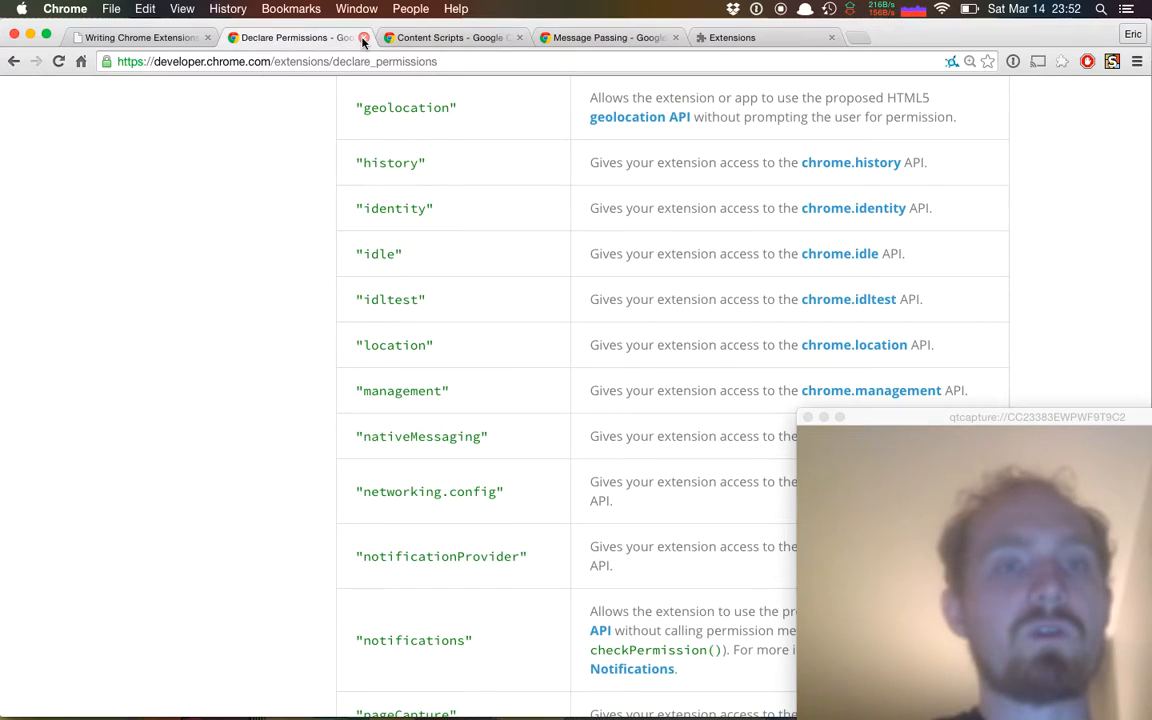
- Close Declare Permissions and scroll Content Scripts down to its manifest example
left_click(365, 37)
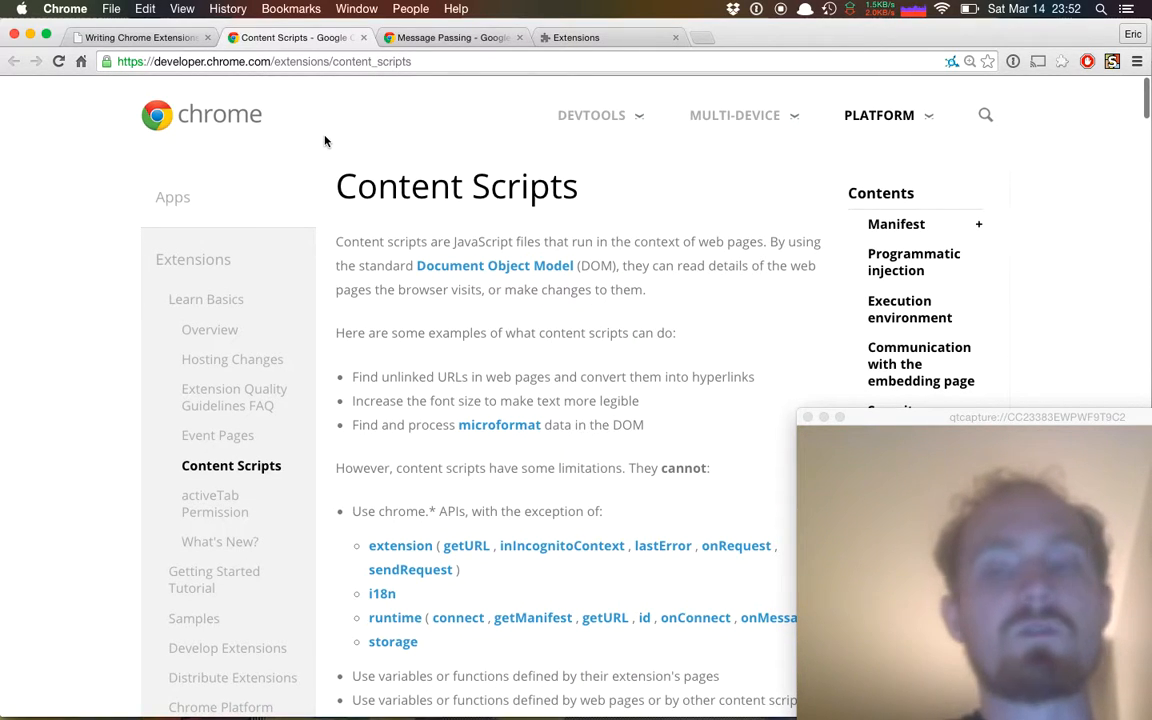
mouse_move(628, 348)
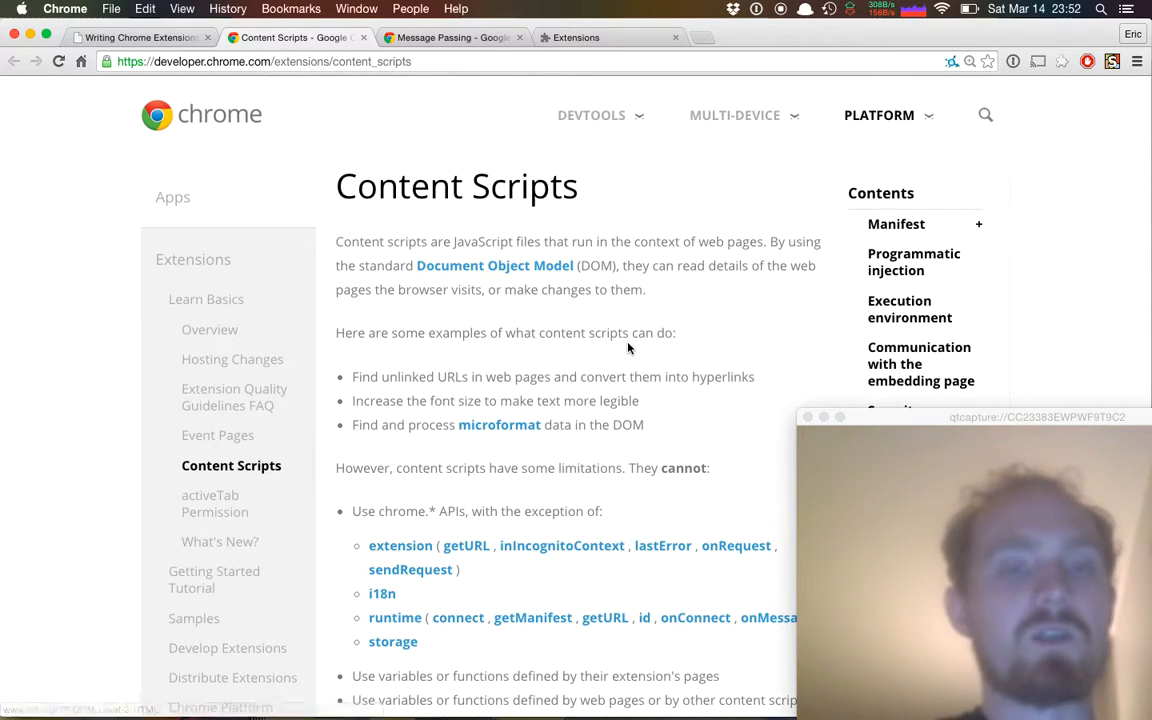
scroll("down", 3)
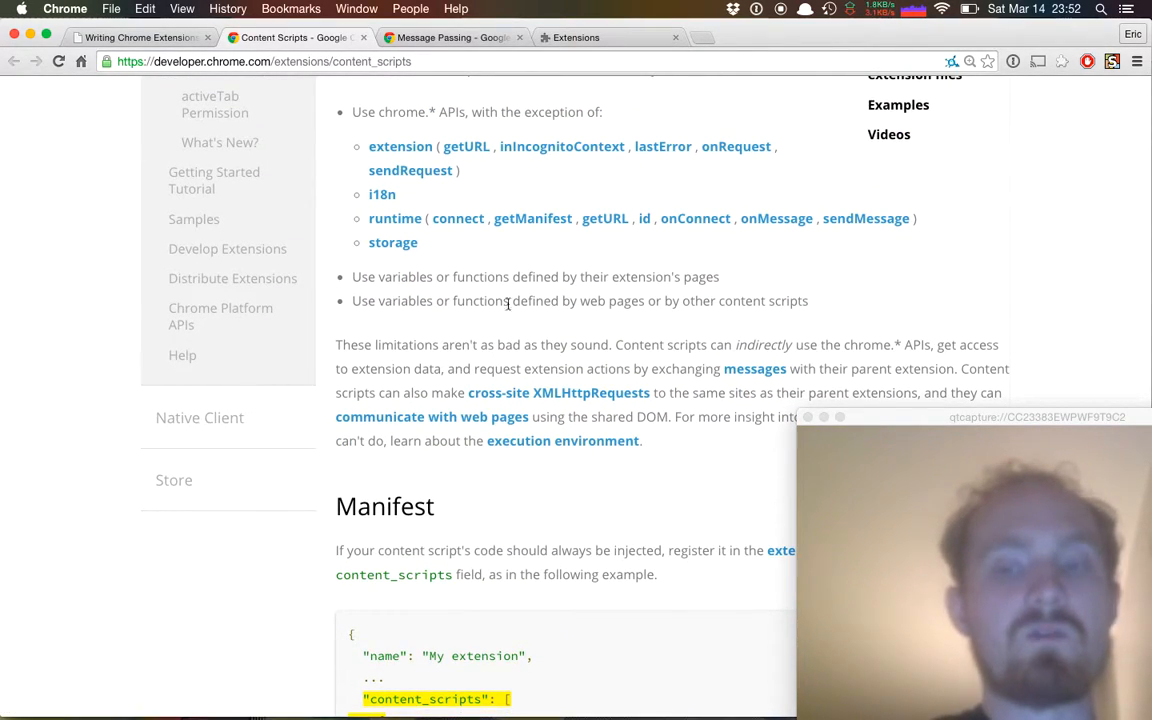
scroll("down", 3)
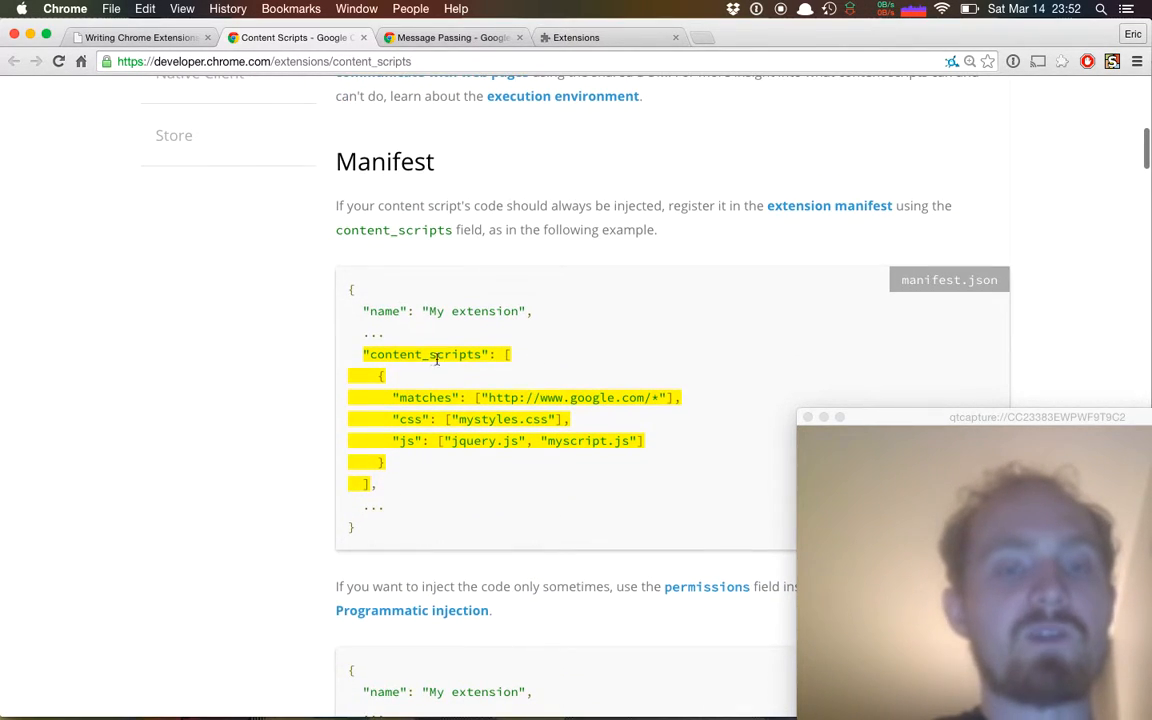
mouse_move(657, 420)
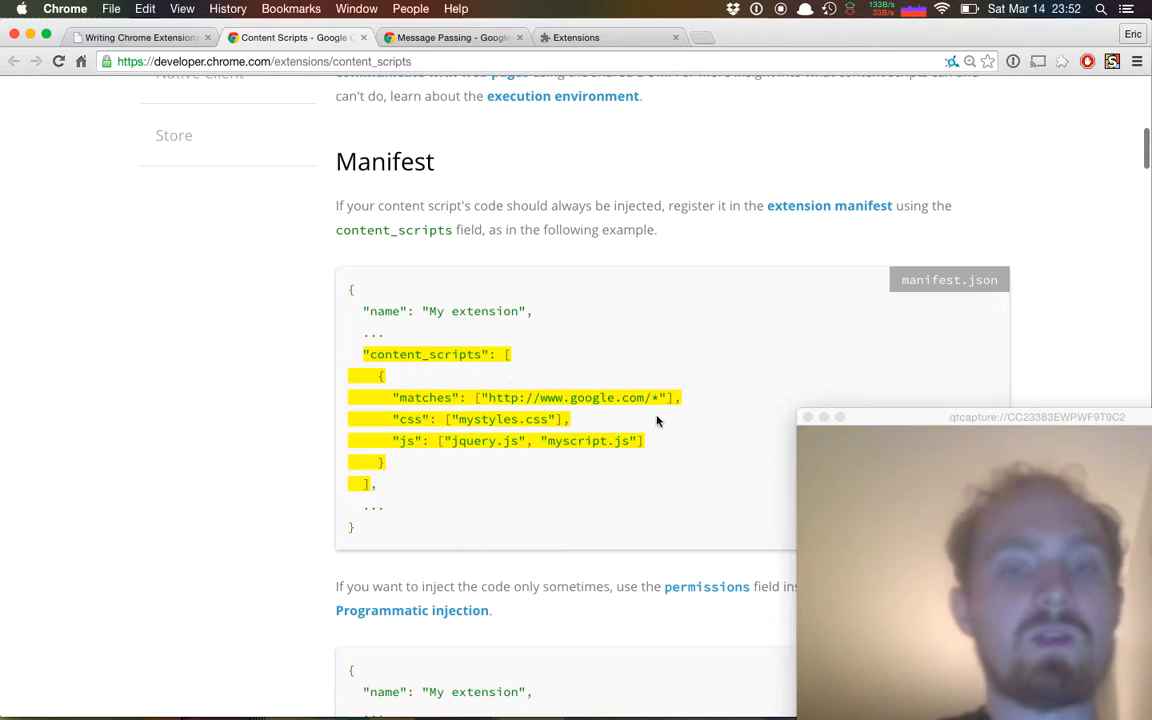
mouse_move(547, 454)
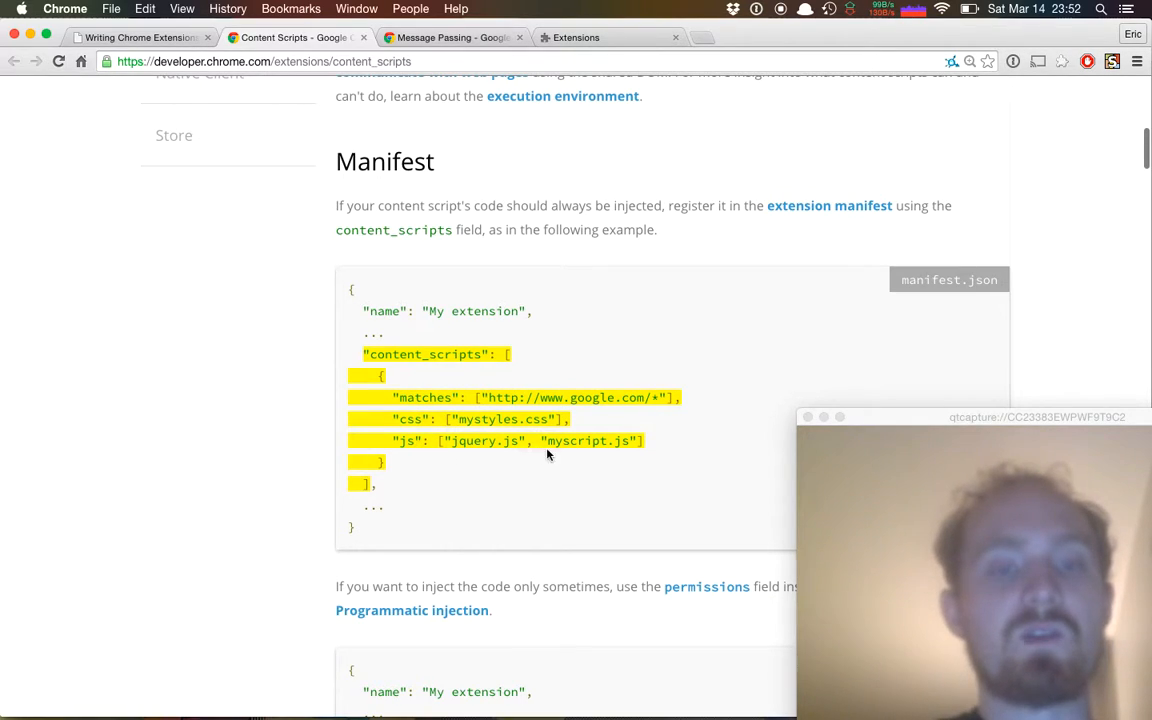
mouse_move(583, 510)
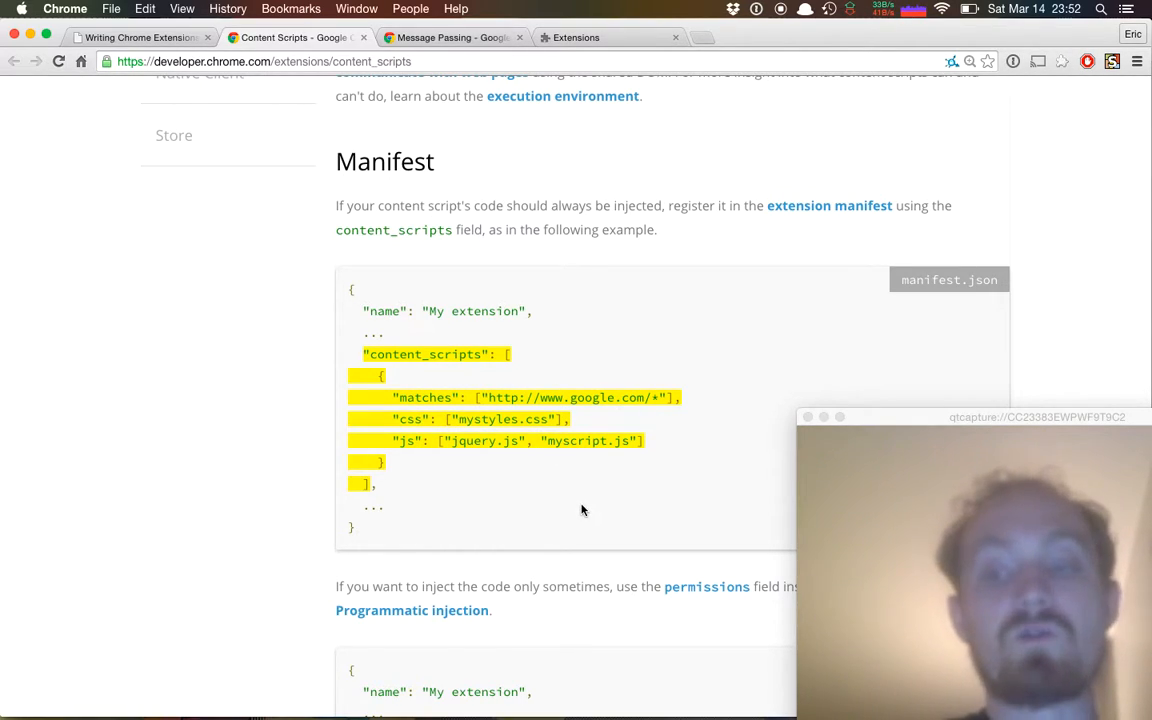
scroll("down", 3)
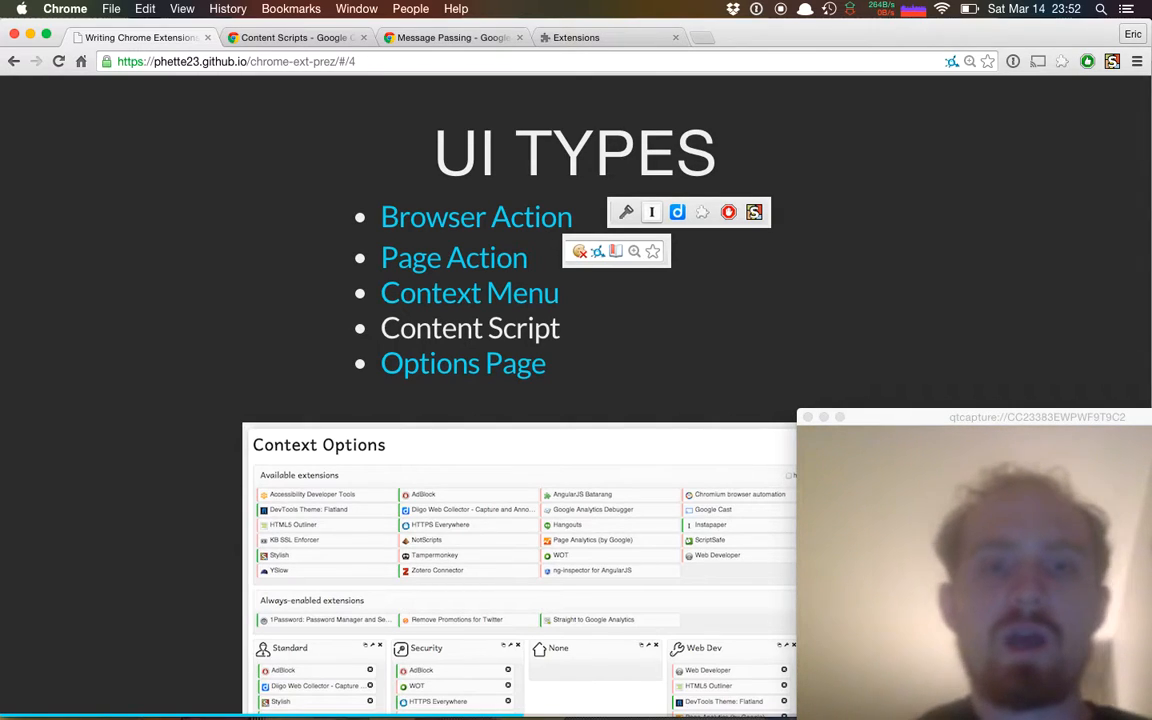
mouse_move(1068, 95)
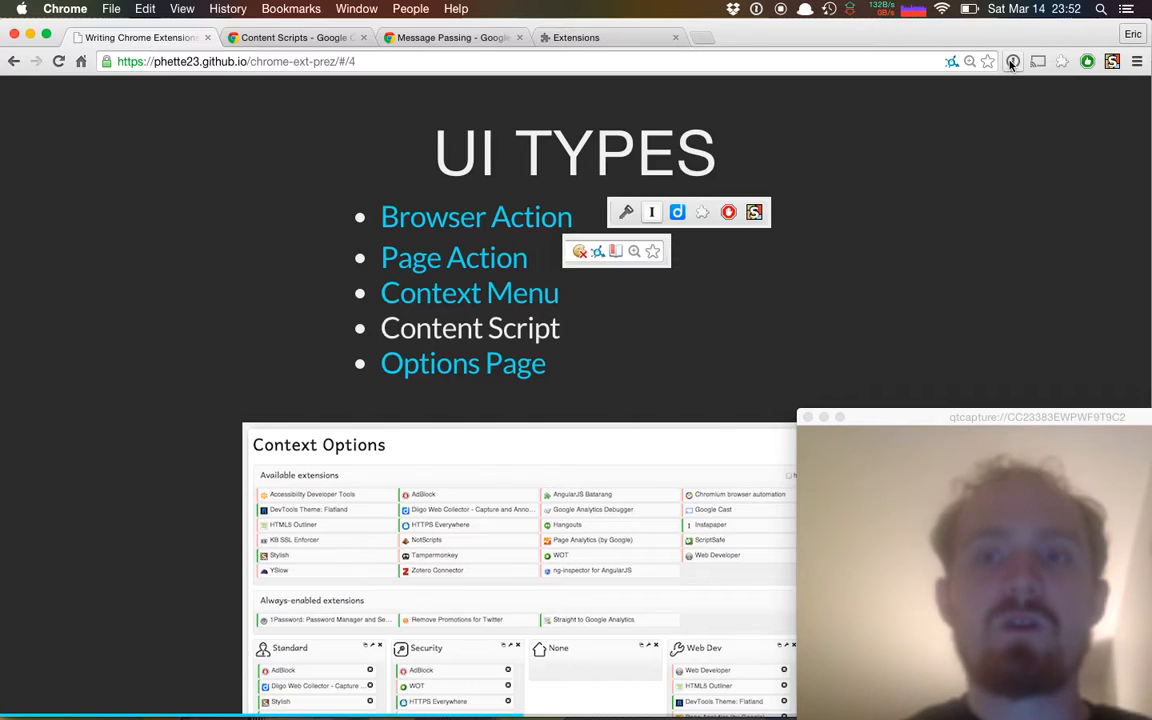
mouse_move(1012, 61)
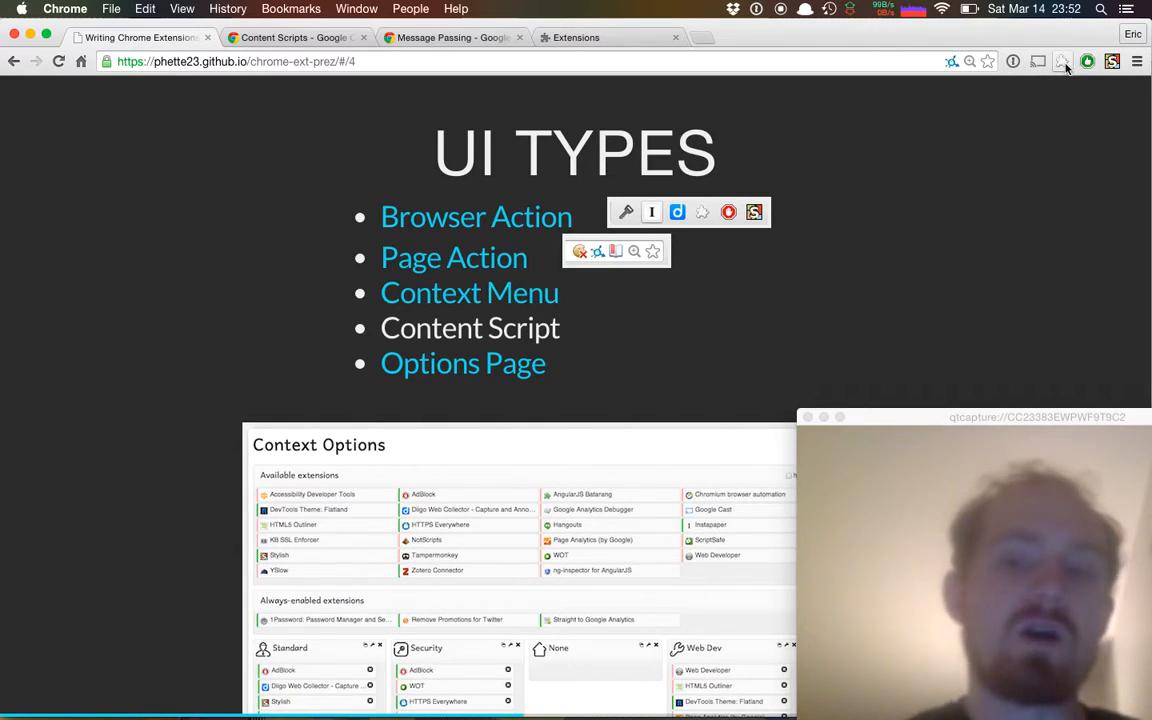
left_click(1063, 61)
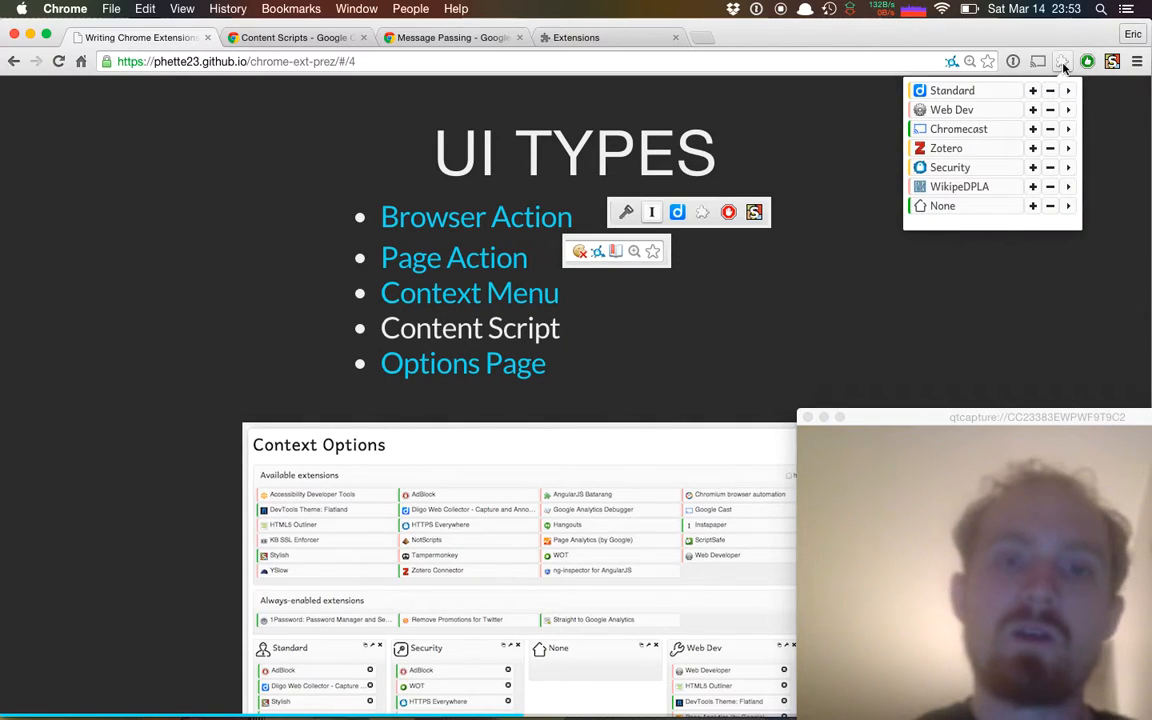
left_click(1062, 61)
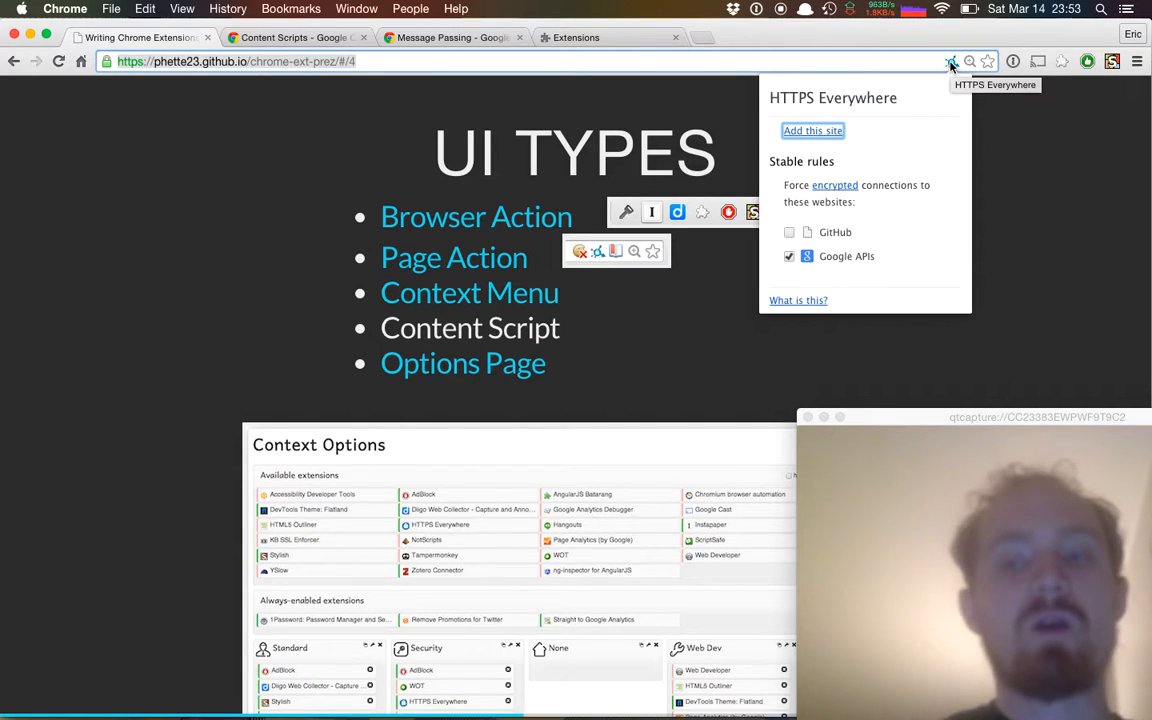
left_click(951, 61)
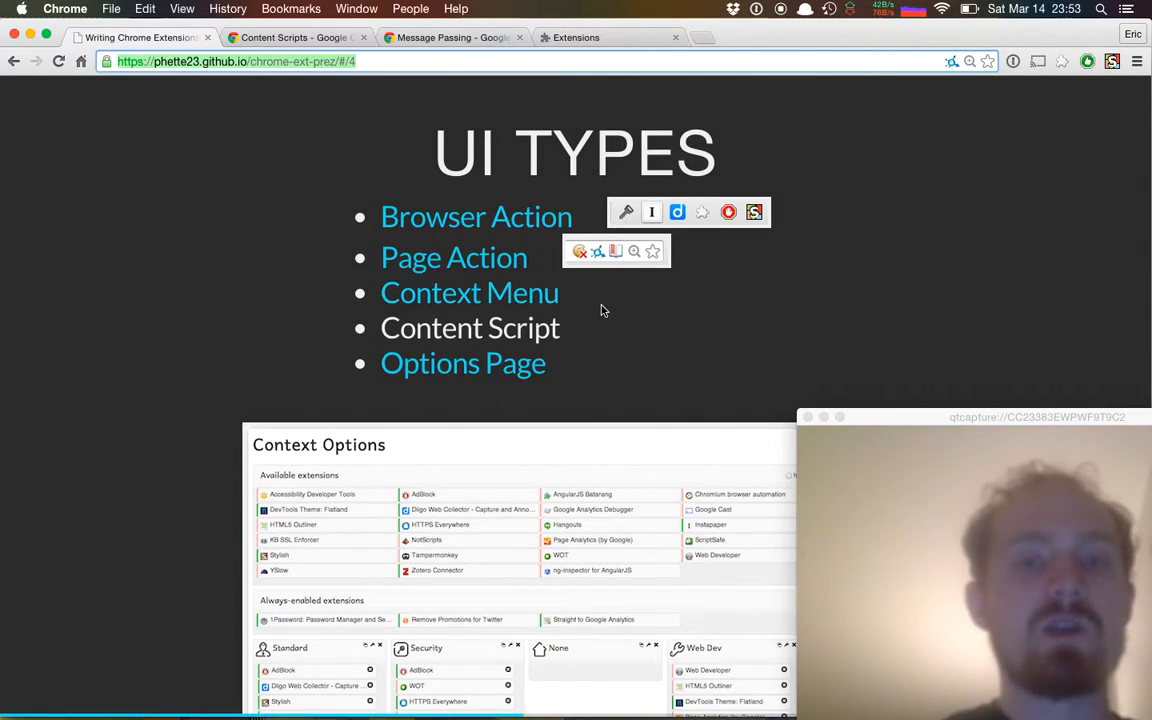
right_click(600, 310)
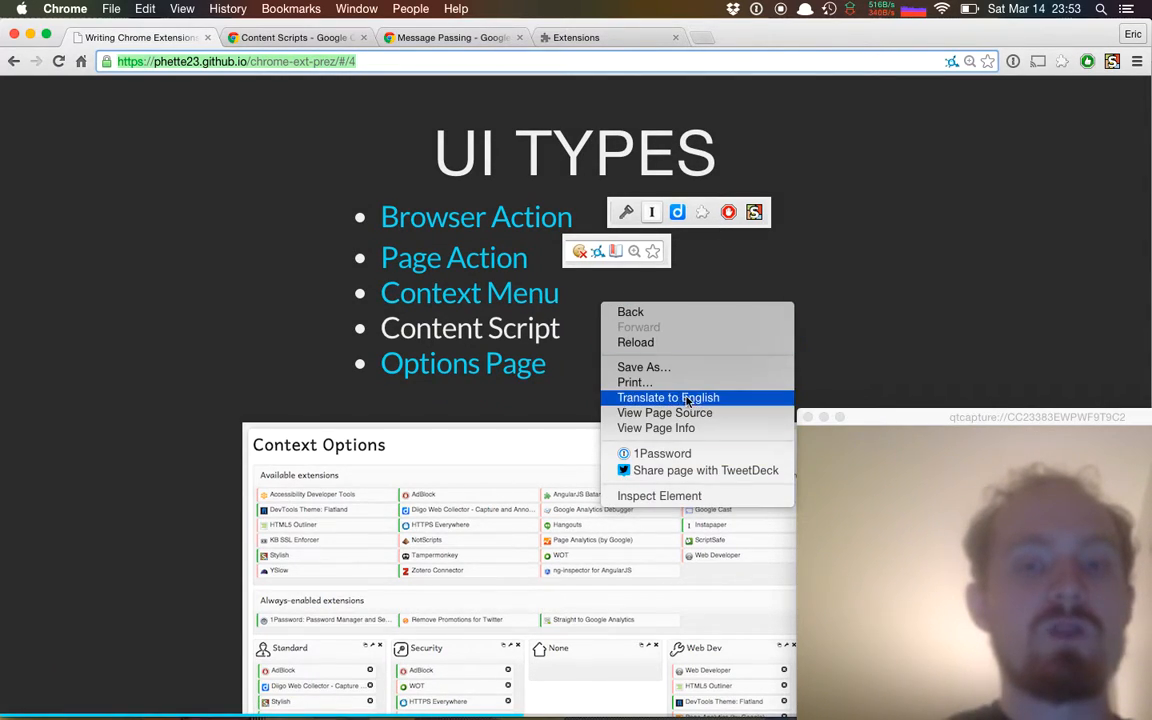
mouse_move(705, 470)
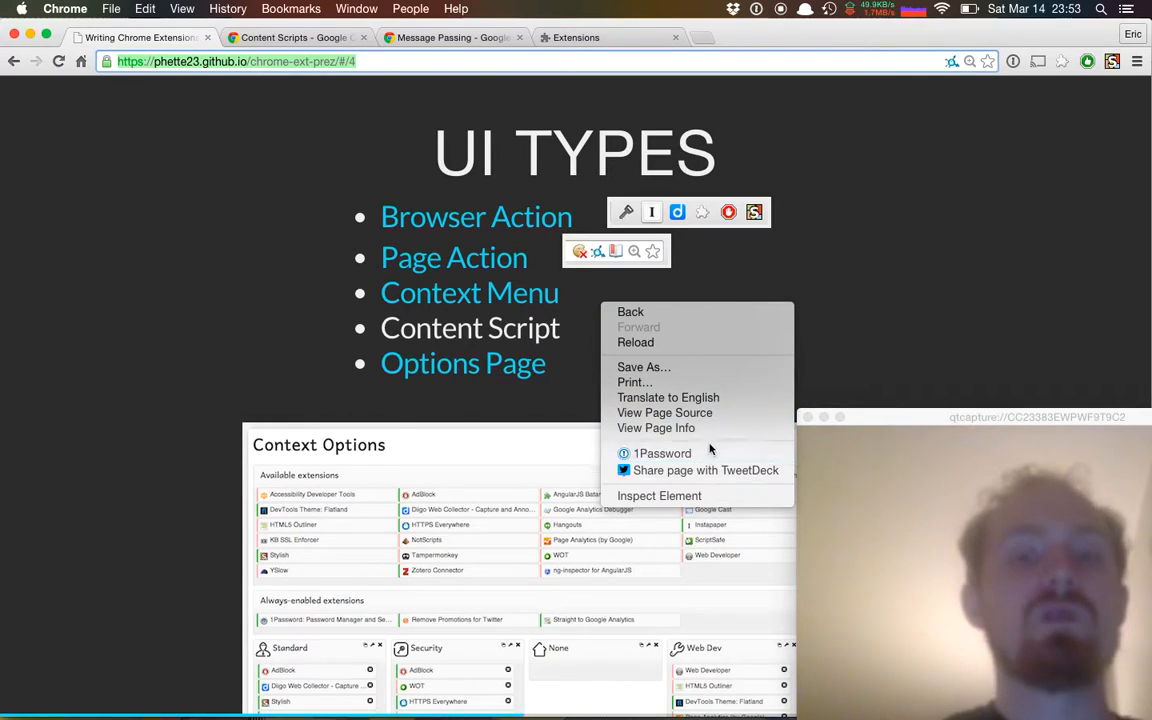
mouse_move(662, 453)
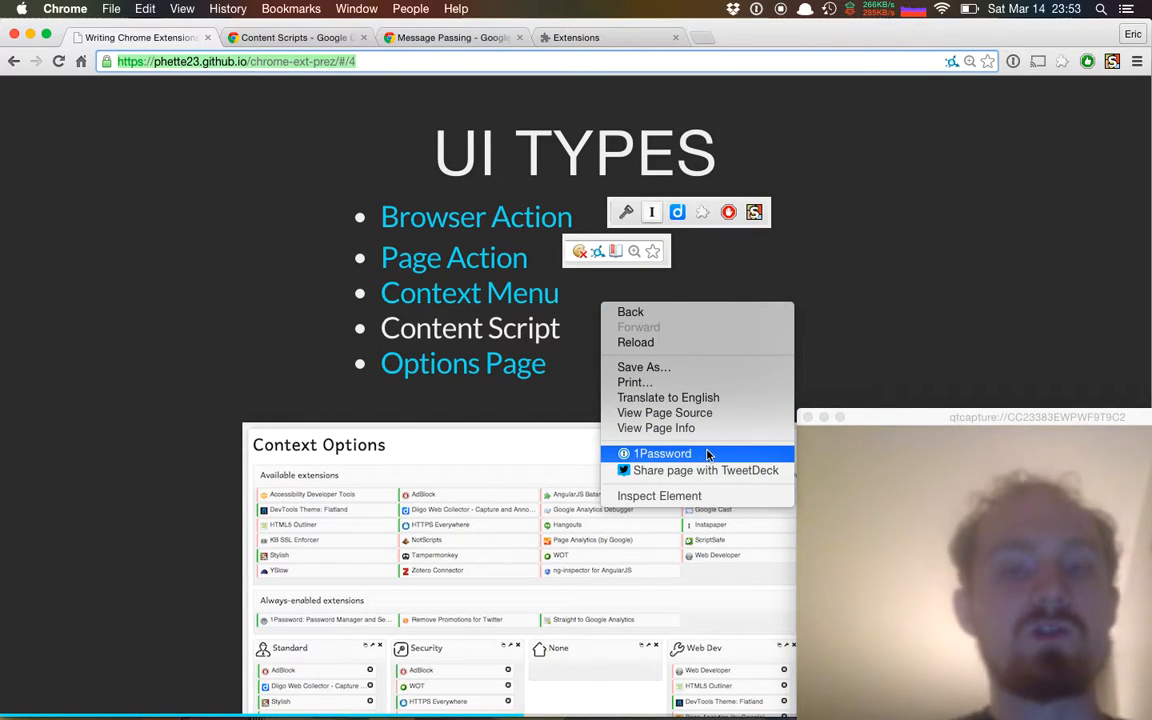
mouse_move(705, 470)
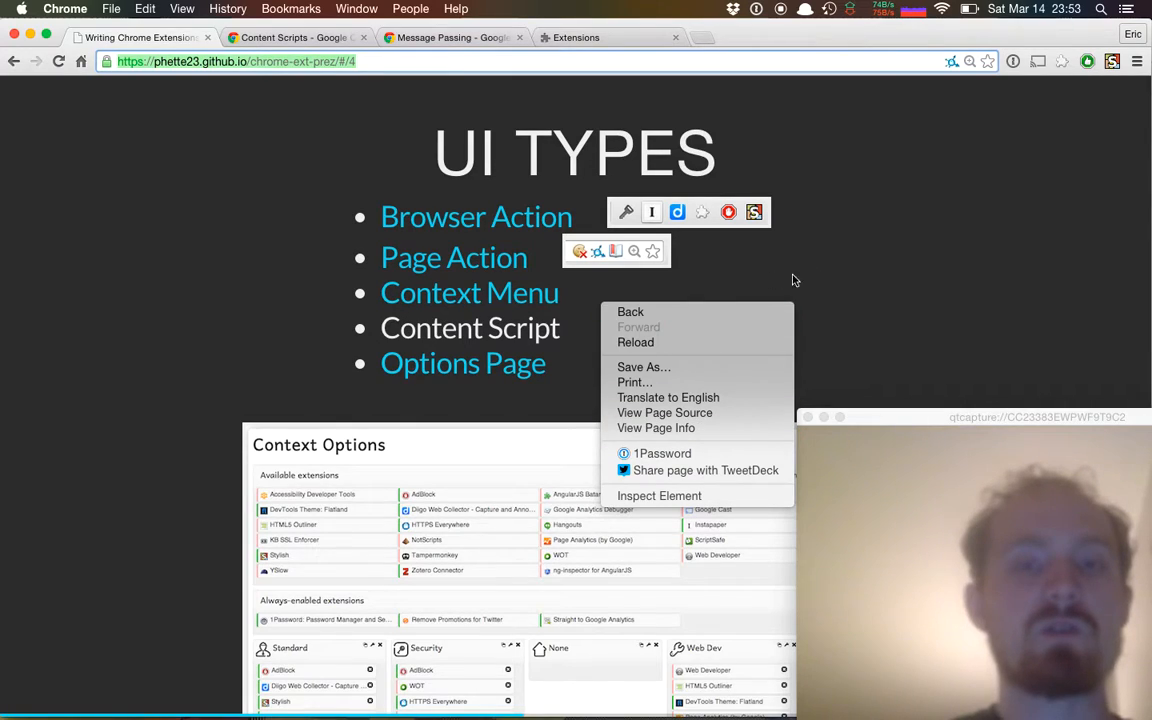
mouse_move(856, 270)
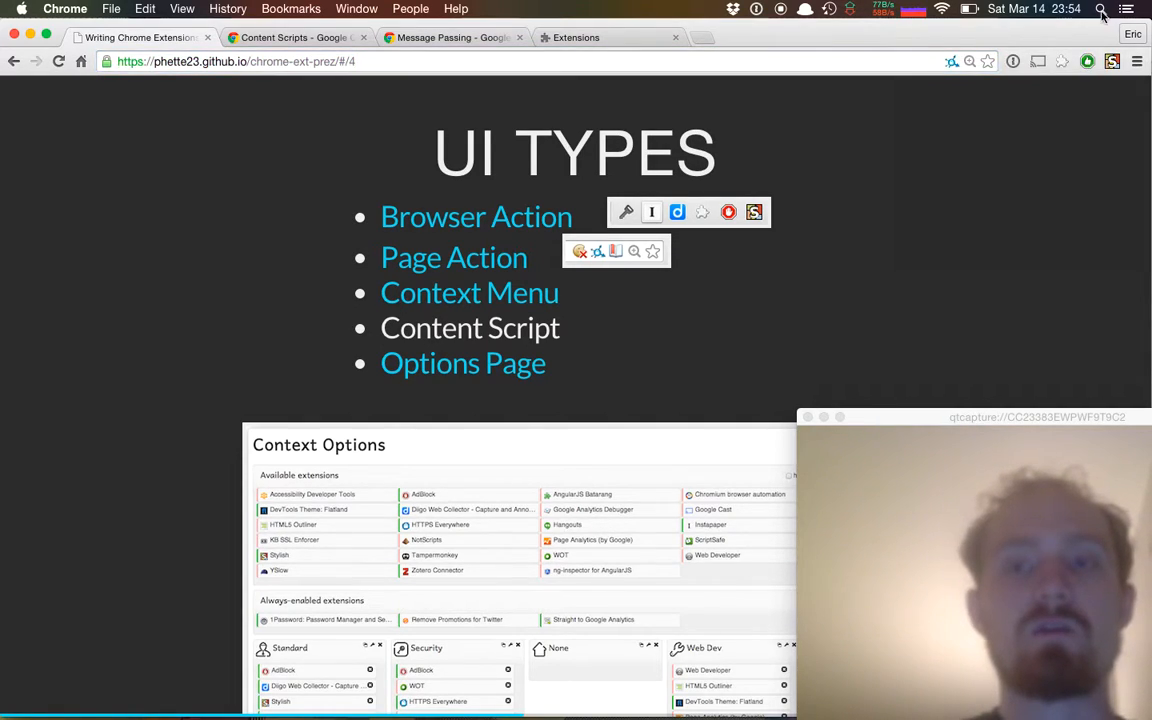
left_click(1087, 61)
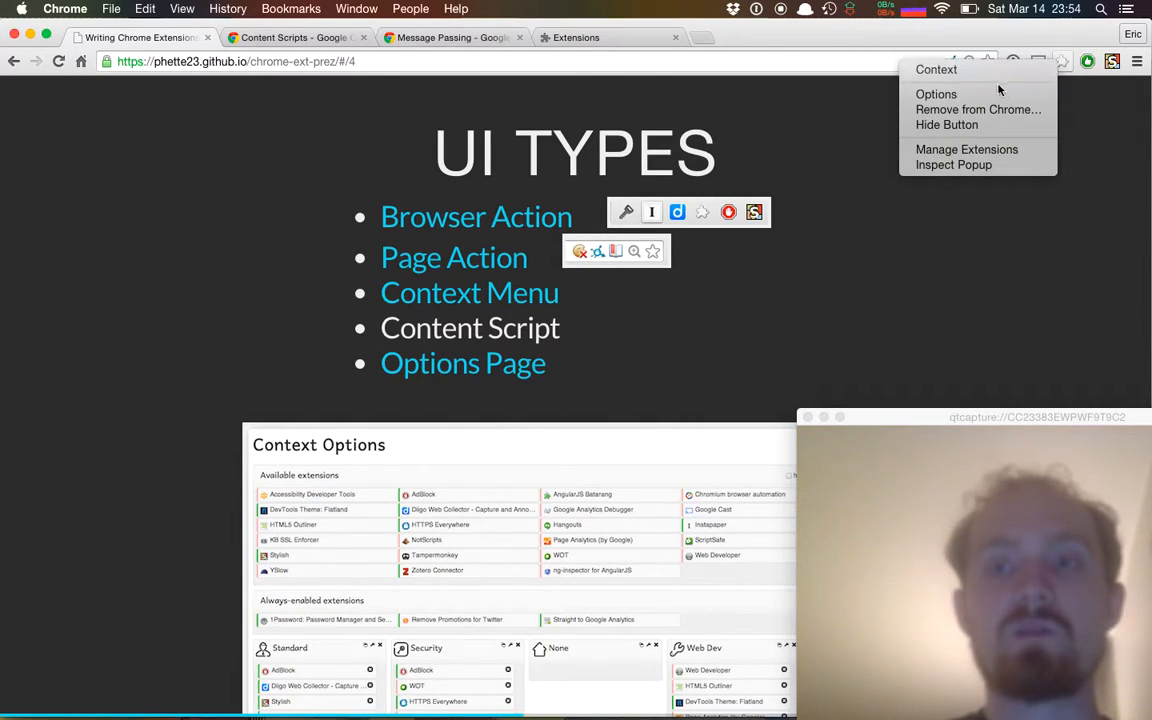
left_click(936, 94)
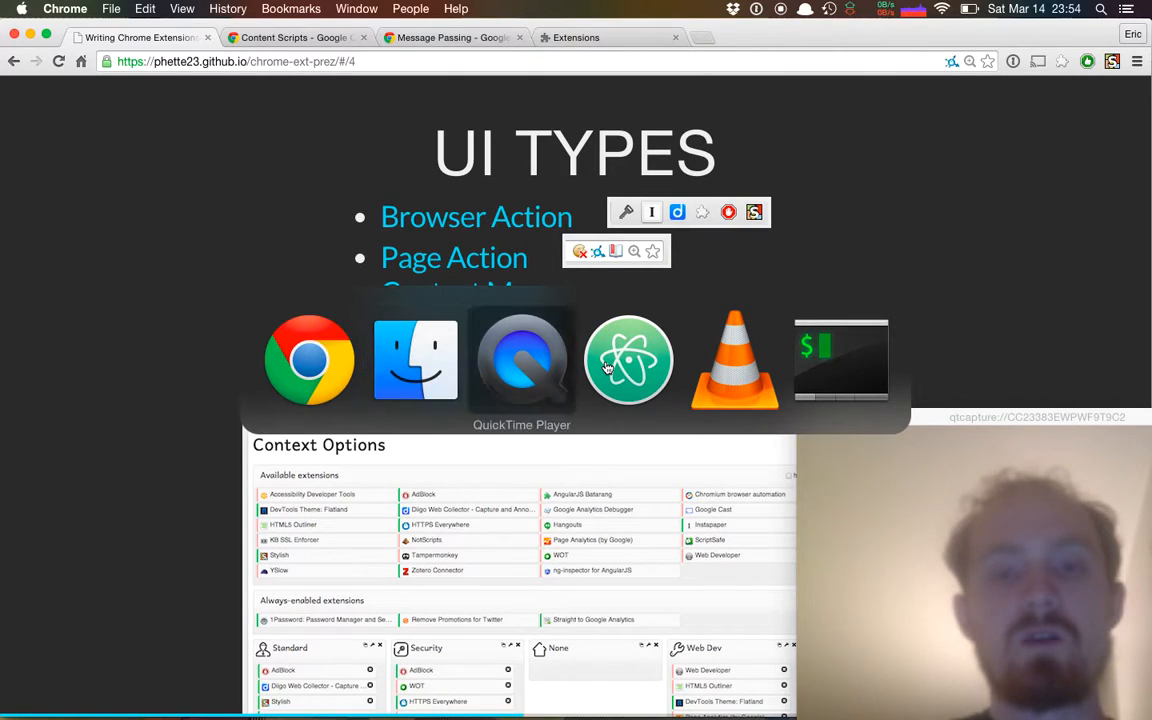
mouse_move(628, 360)
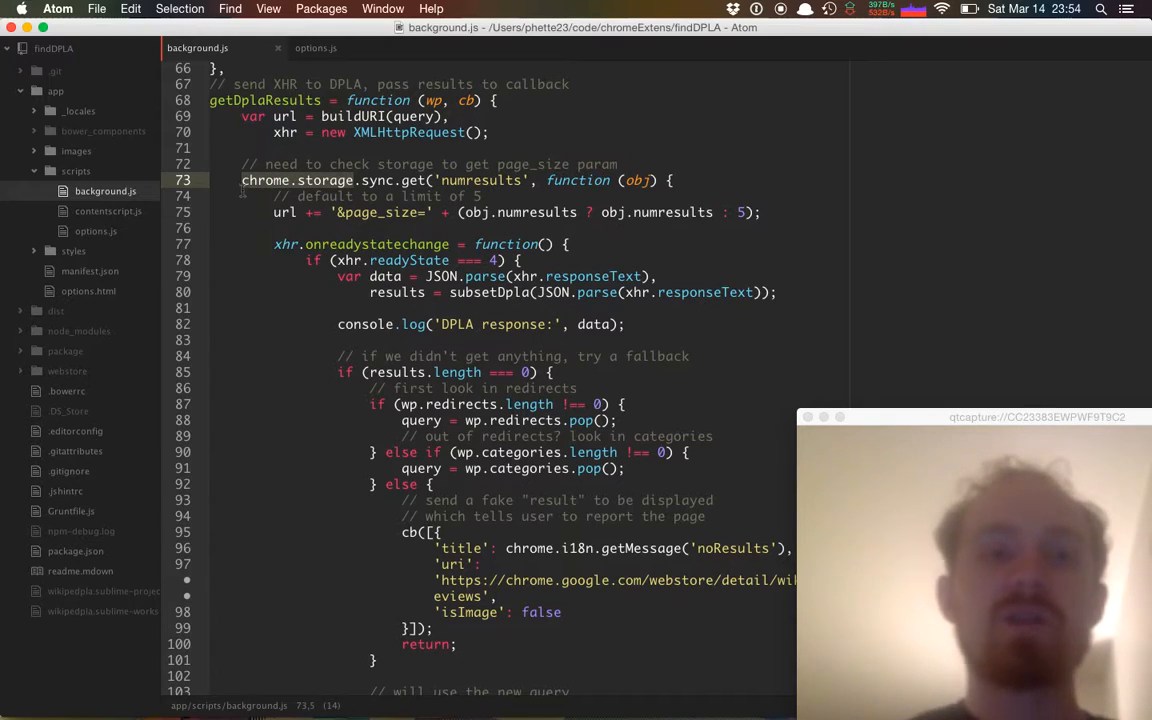
- Highlight chrome.storage and the numresults setting with default 5 in background.js
double_click(264, 180)
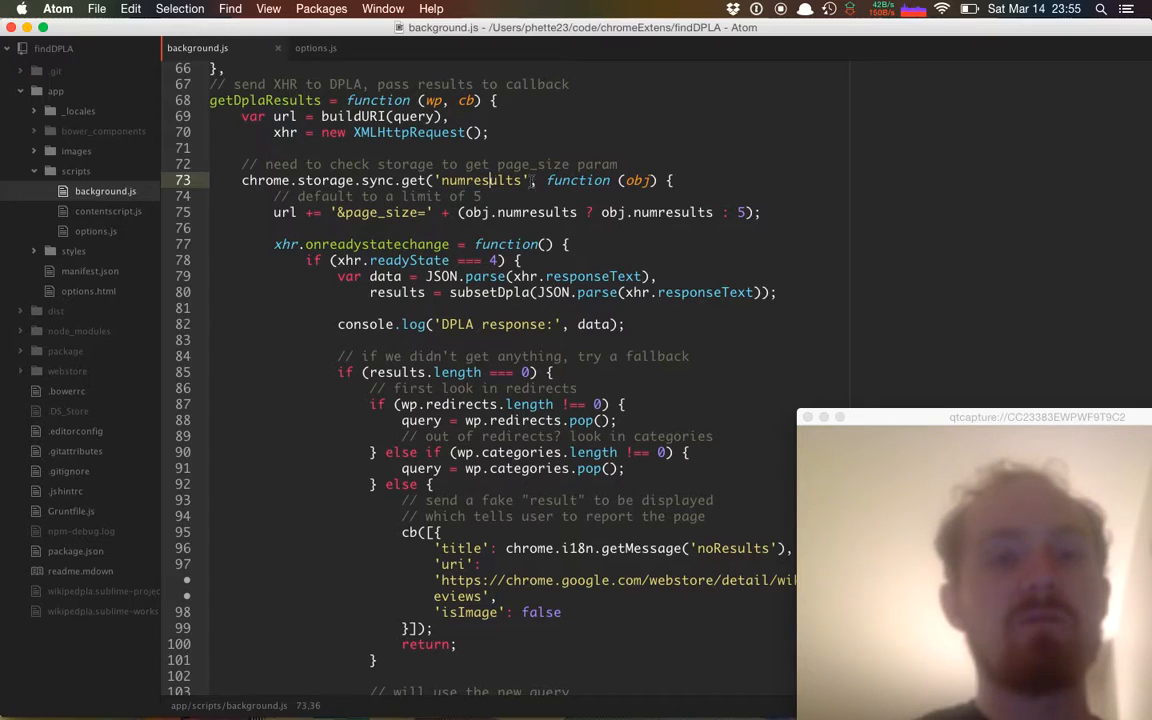
left_click(520, 212)
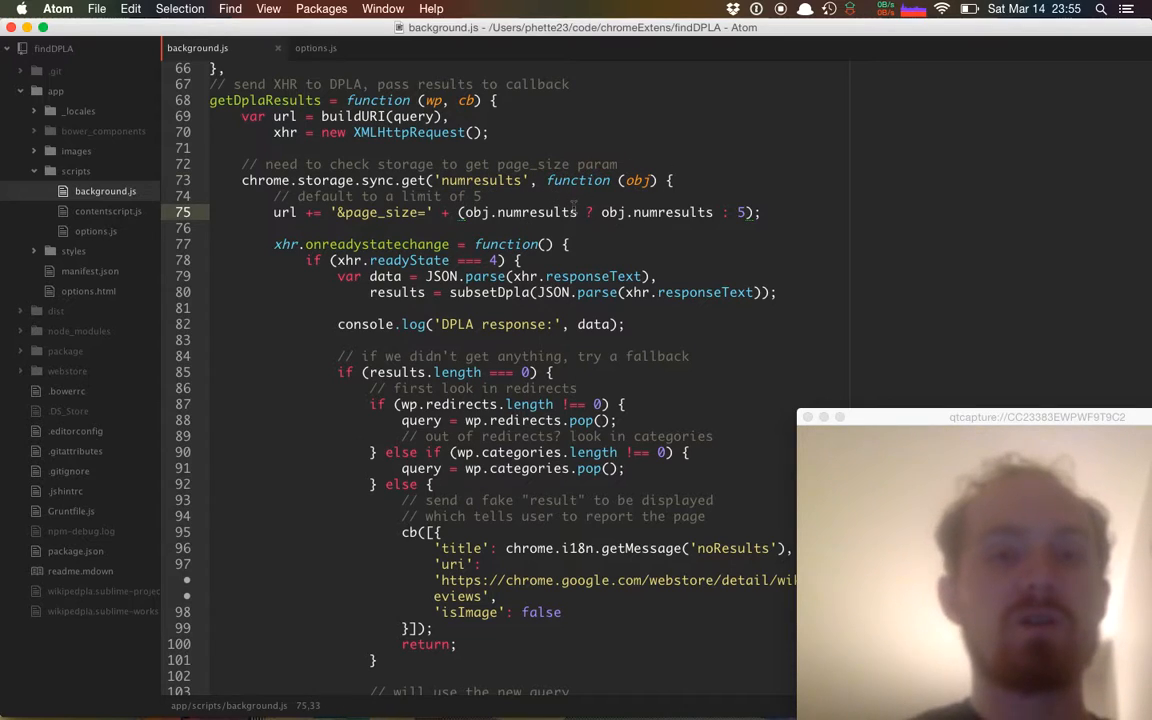
left_click(543, 195)
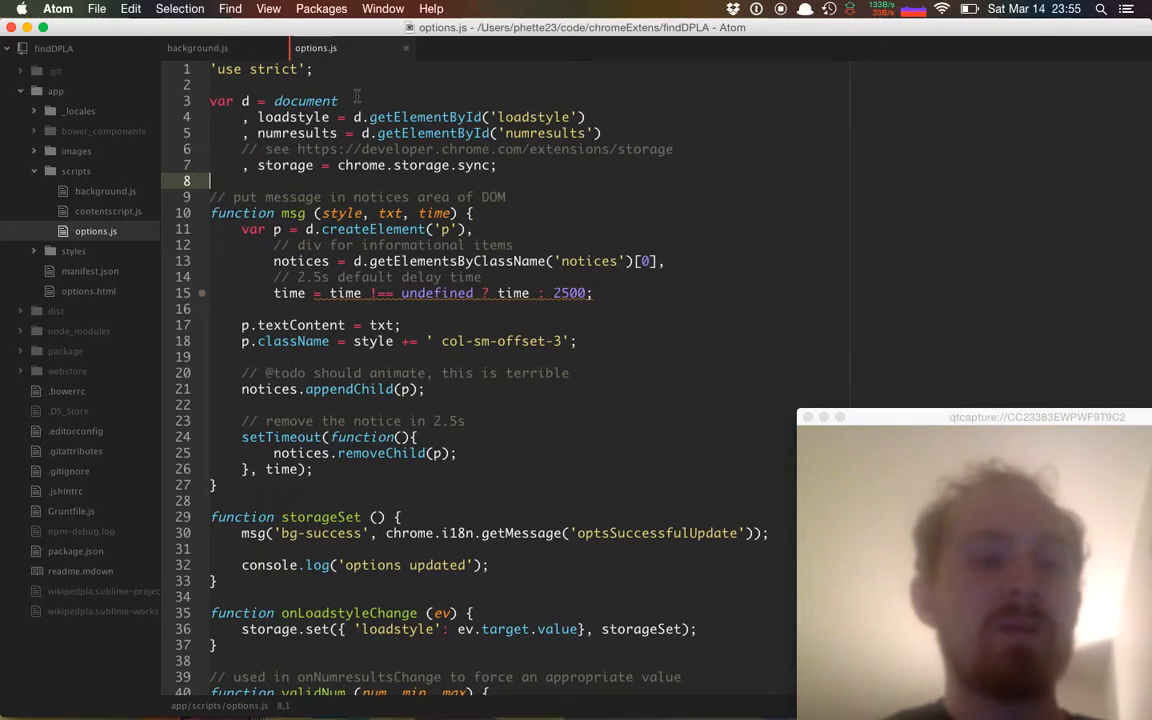
- Scroll through the options.js code in Atom
scroll("down", 3)
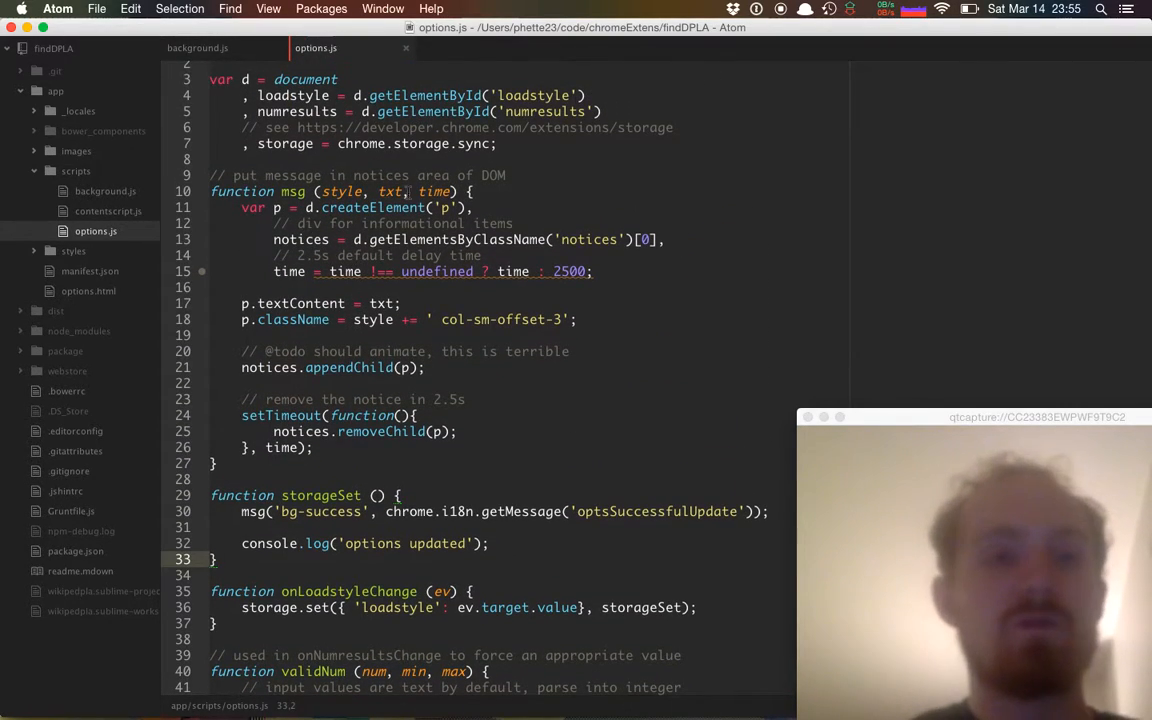
scroll("down", 3)
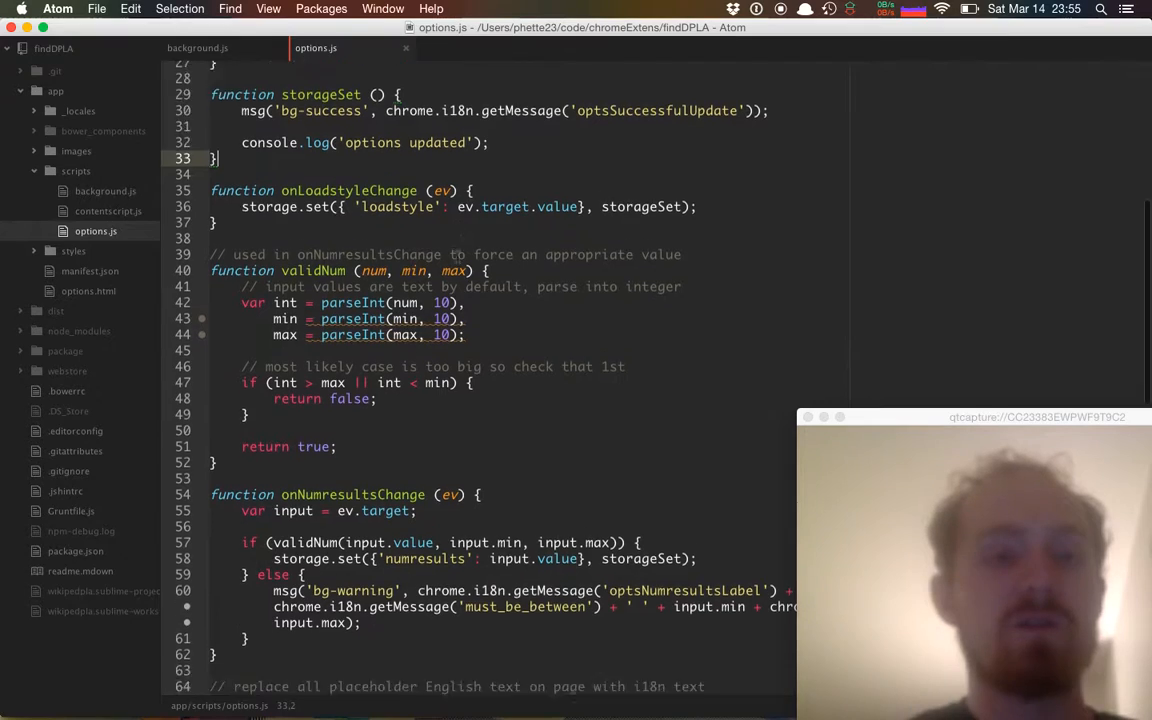
scroll("down", 3)
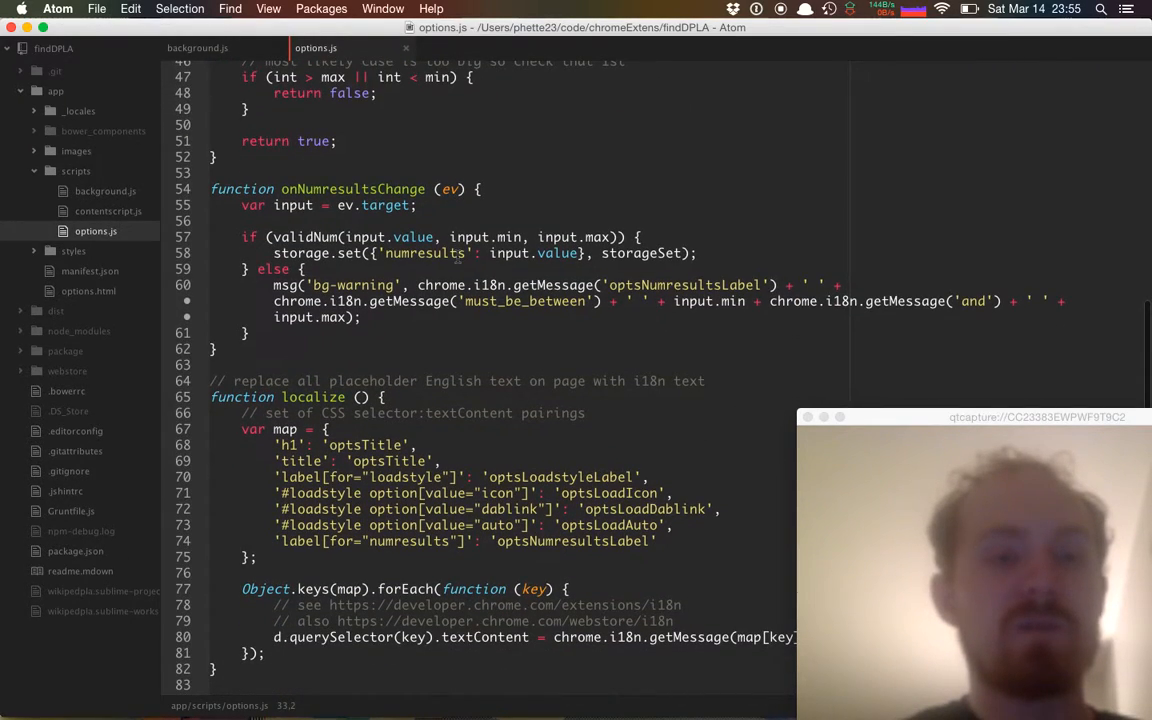
left_click(365, 364)
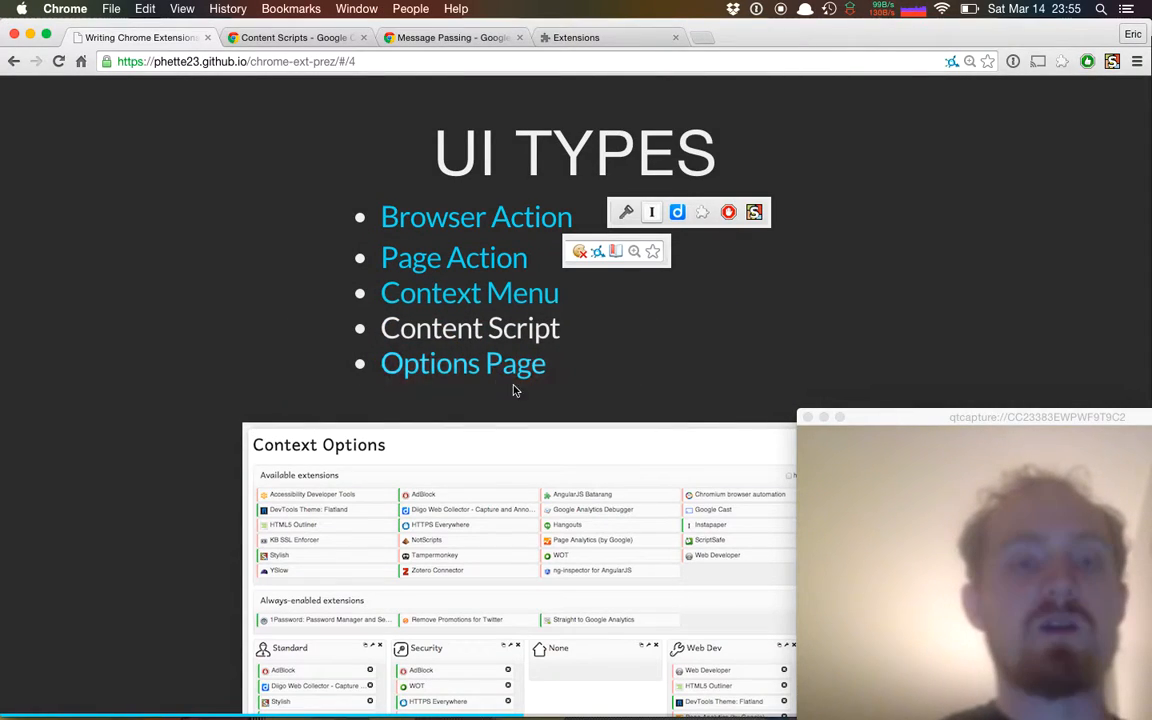
mouse_move(530, 394)
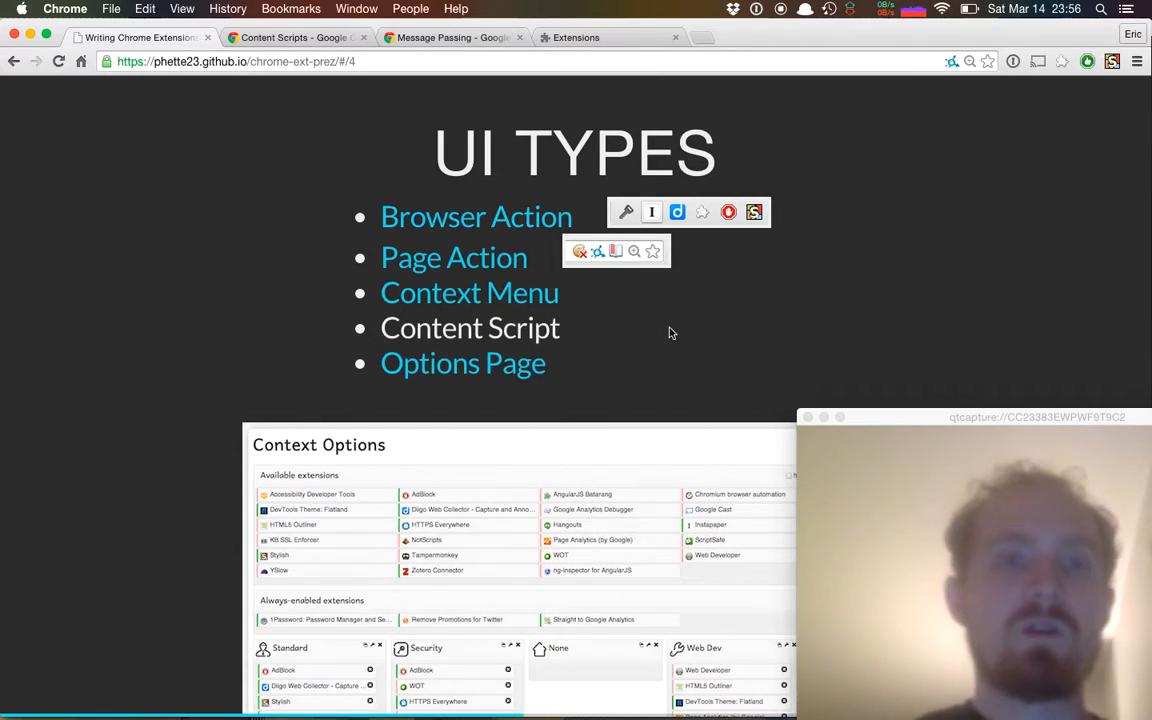
- Advance to the Background Script Pt. 1 slide with the runtime.onMessage listener
key("Right")
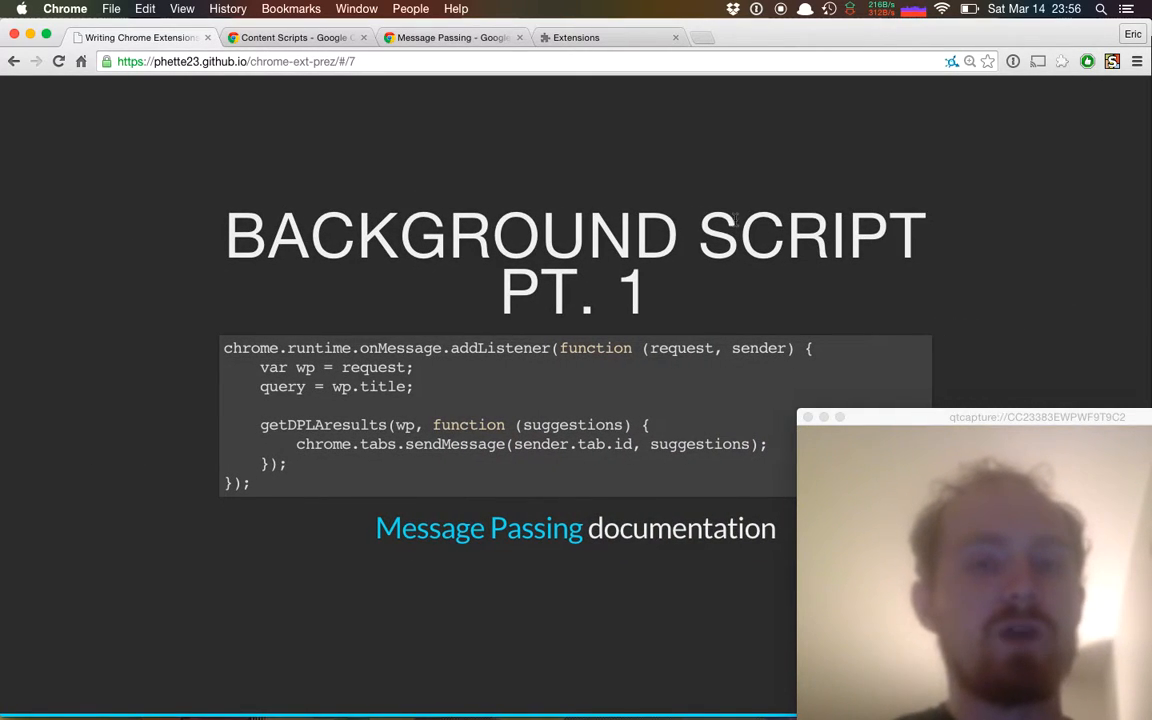
mouse_move(715, 302)
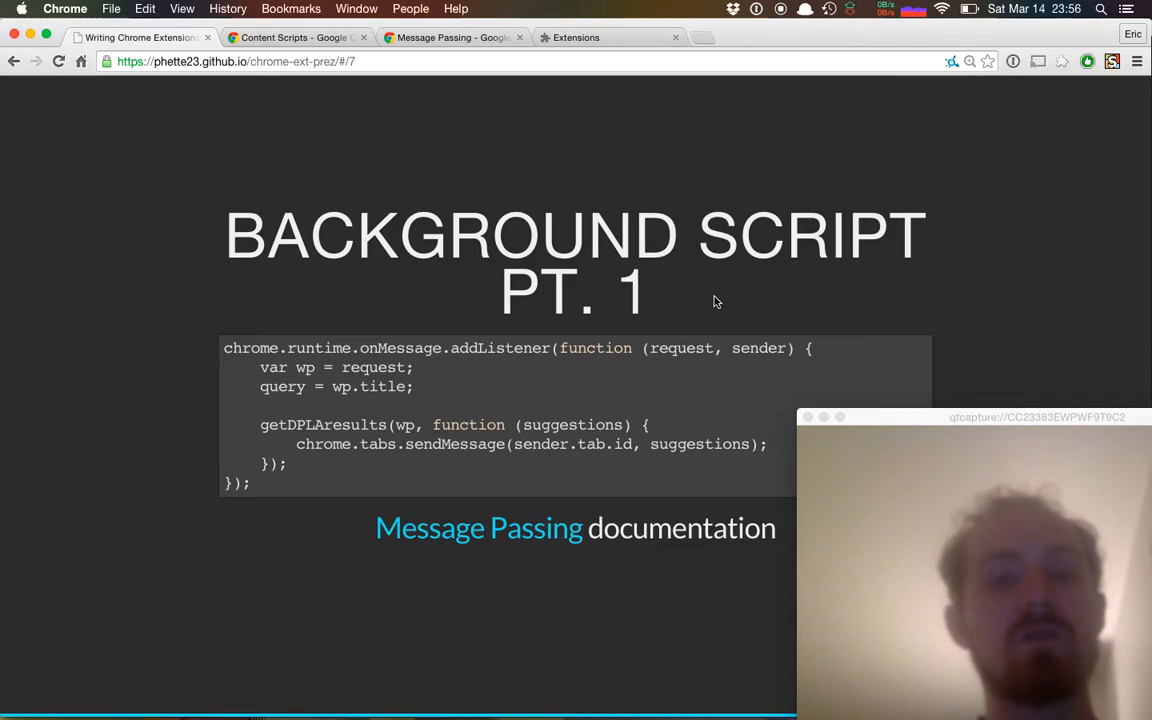
mouse_move(519, 156)
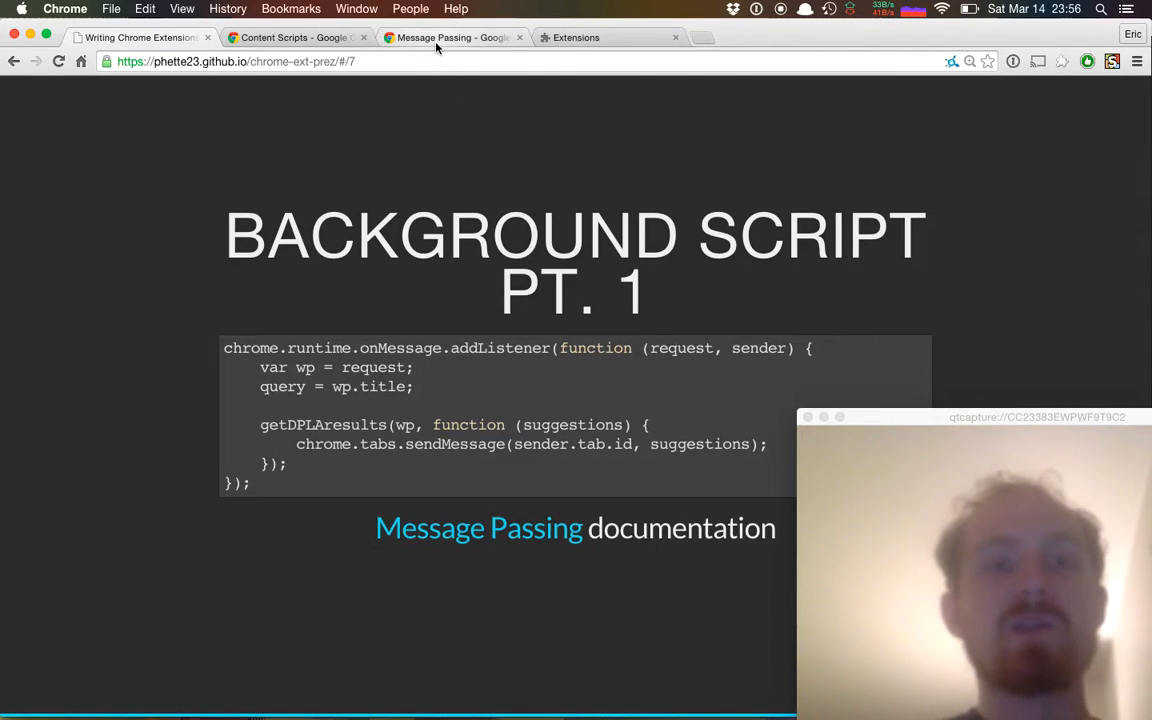
mouse_move(451, 37)
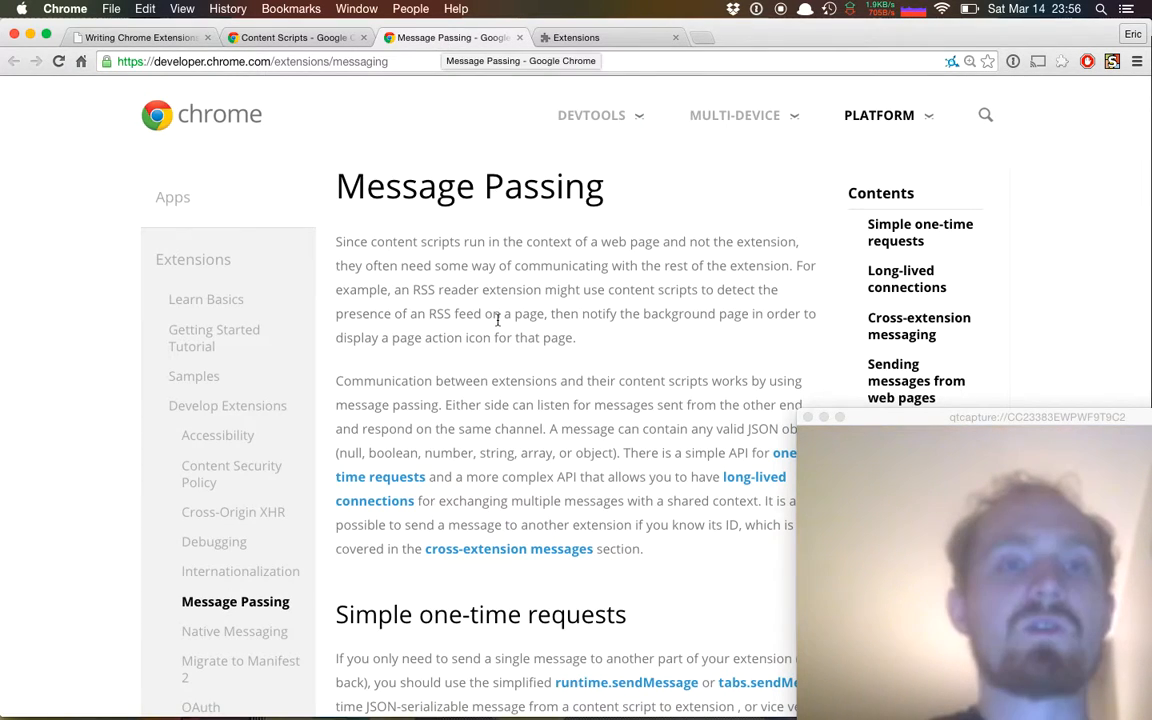
- Scroll Message Passing docs to Simple one-time requests and bring up the app switcher
scroll("down", 3)
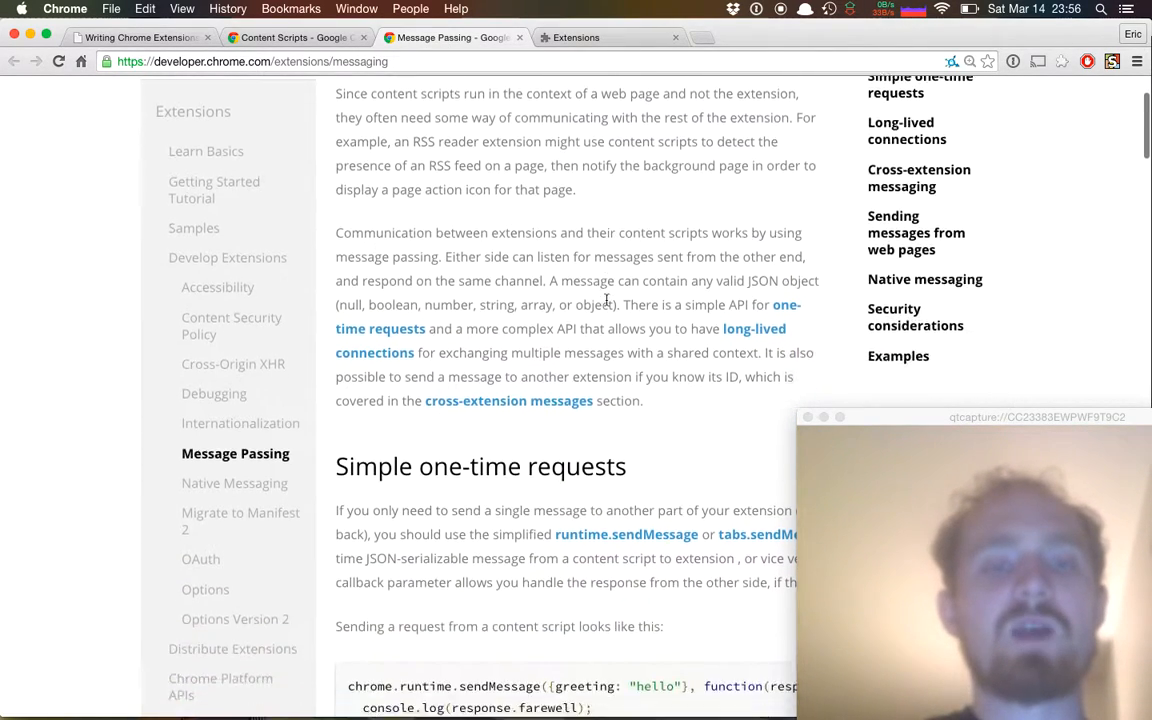
scroll("down", 3)
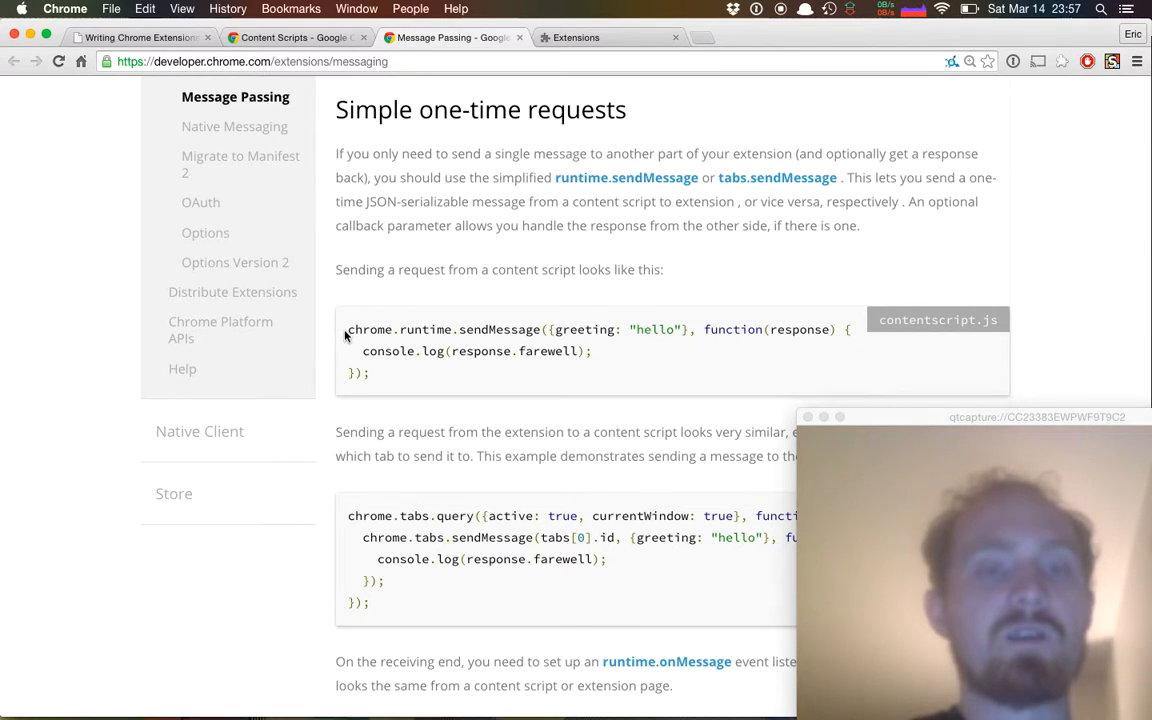
mouse_move(375, 305)
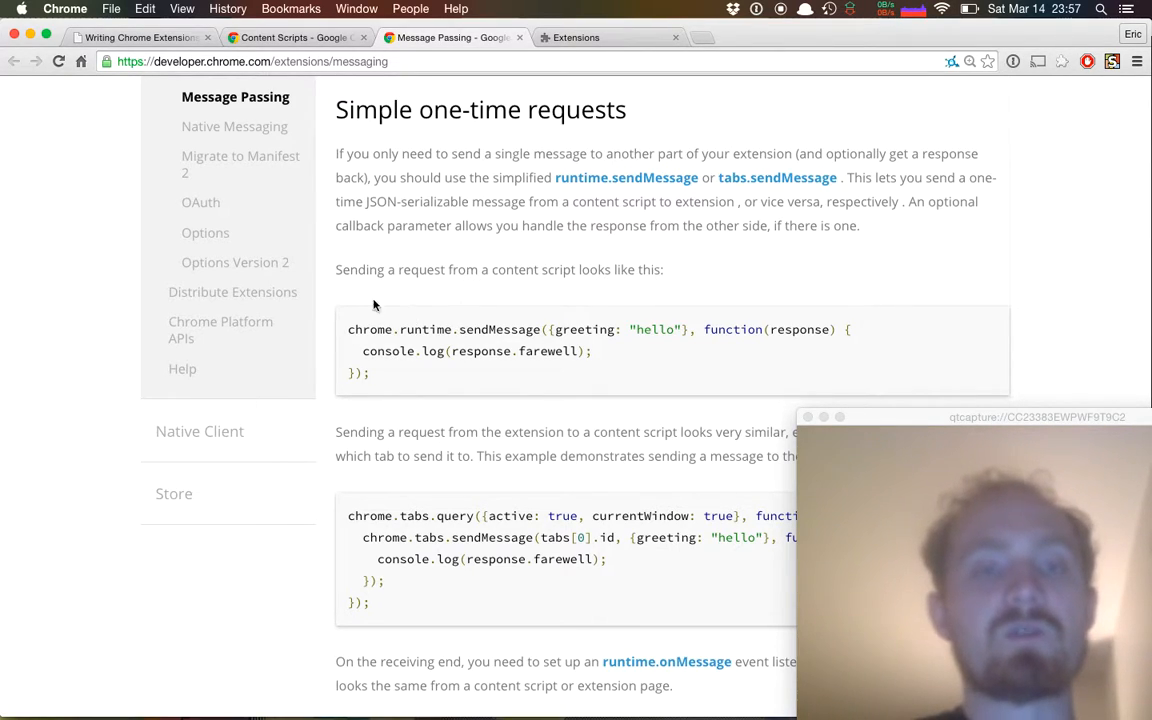
mouse_move(472, 277)
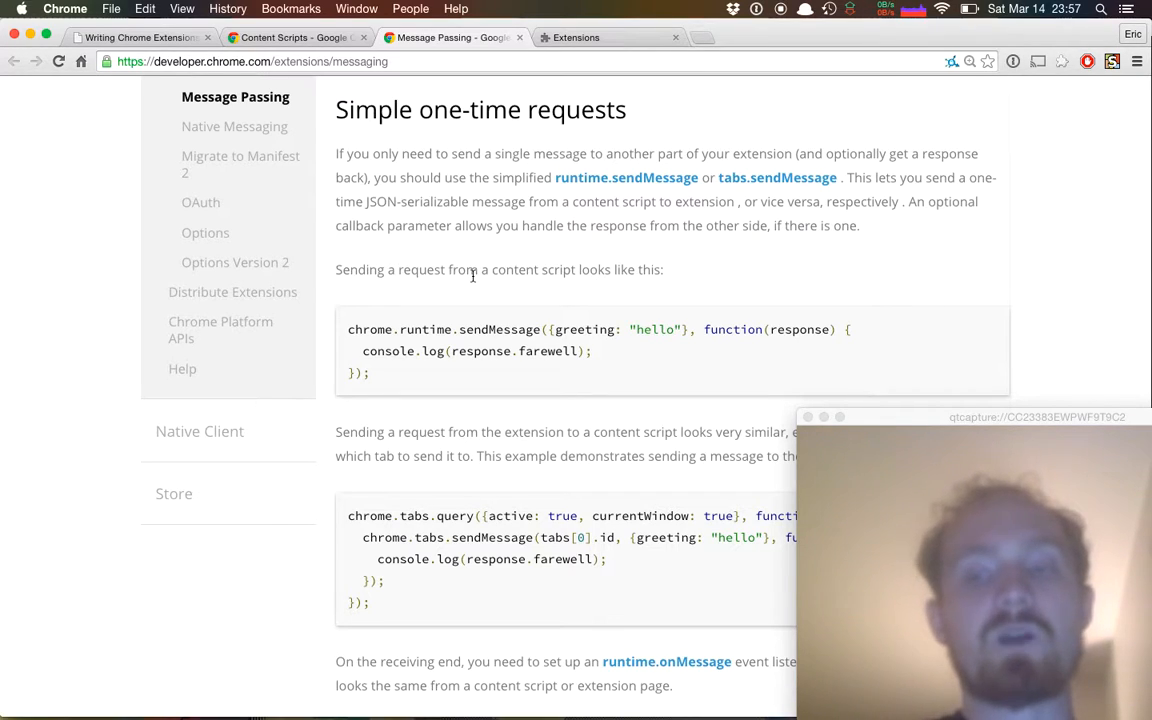
key("cmd+tab")
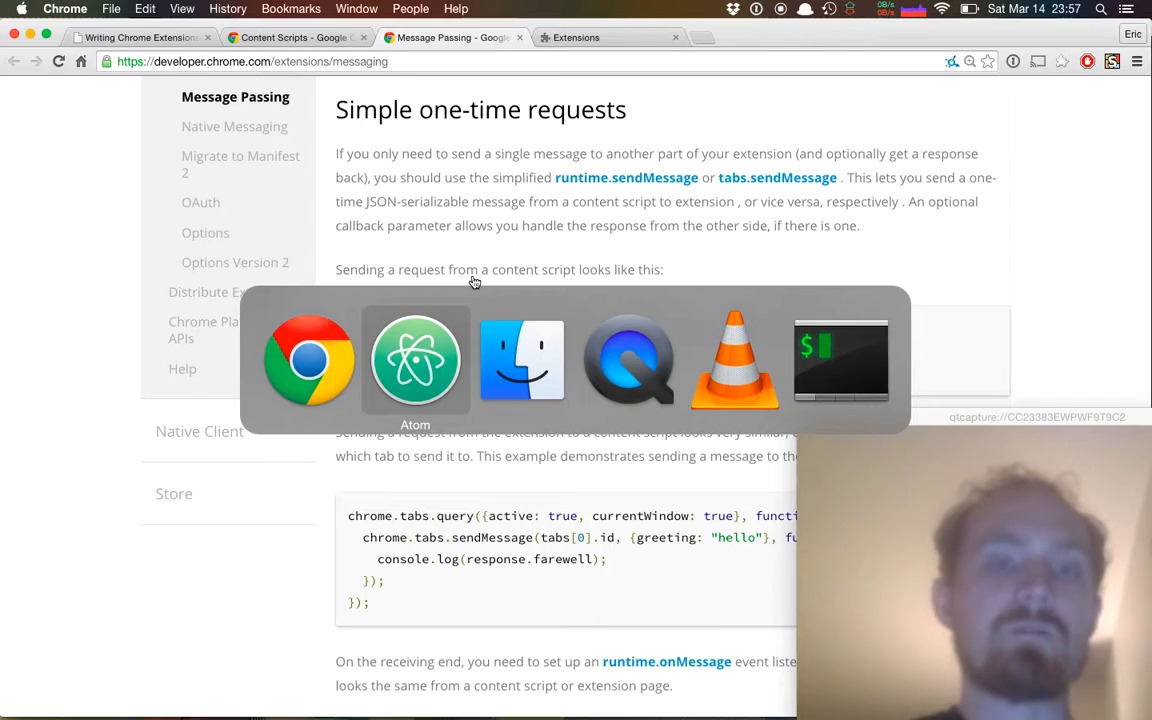
- Point out the callback comment in background.js's onMessage listener, then switch back to Chrome
left_click(415, 360)
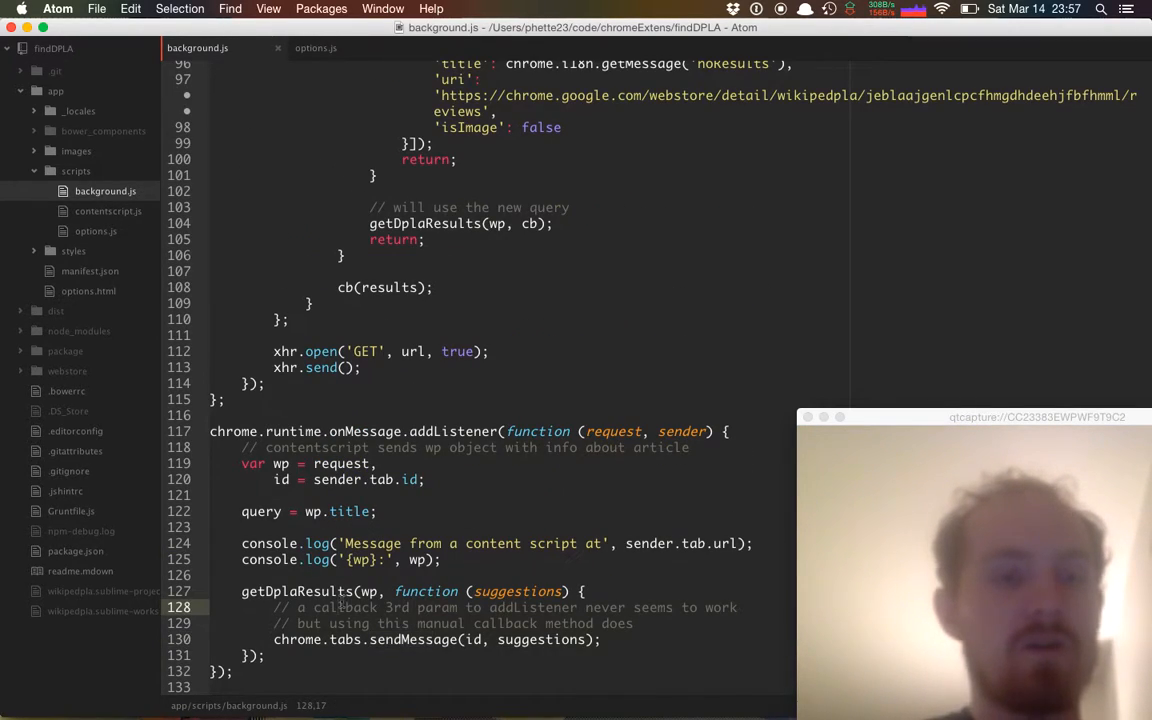
left_click(322, 447)
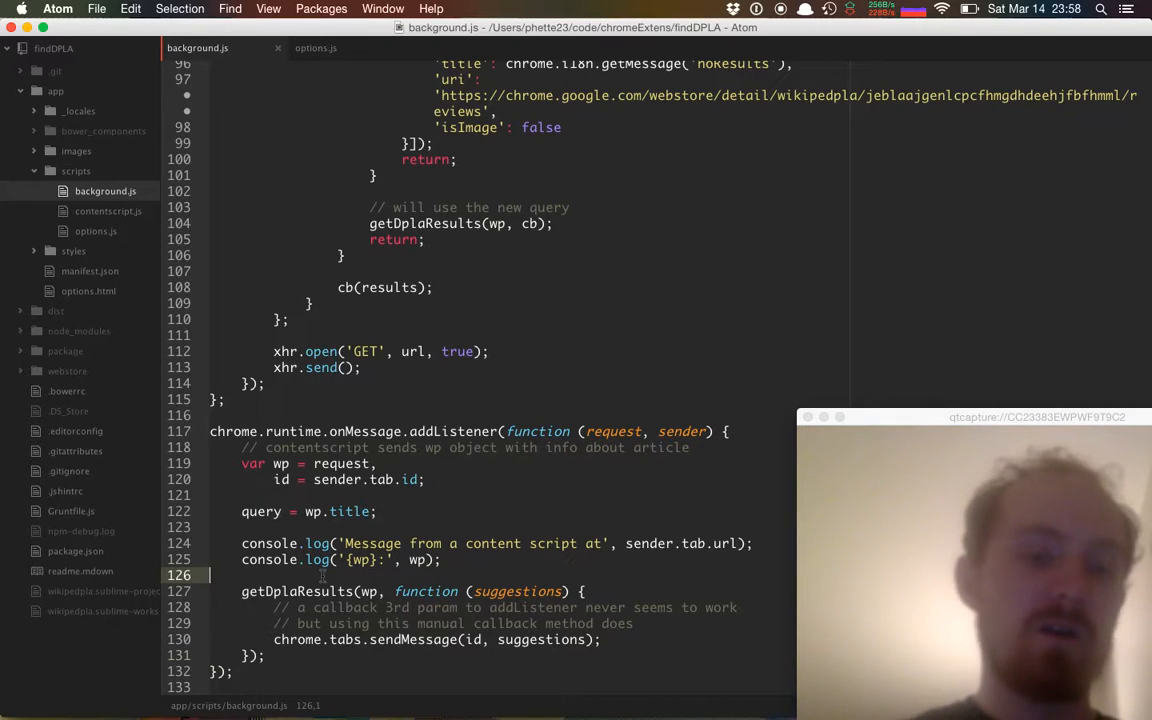
key("cmd+tab")
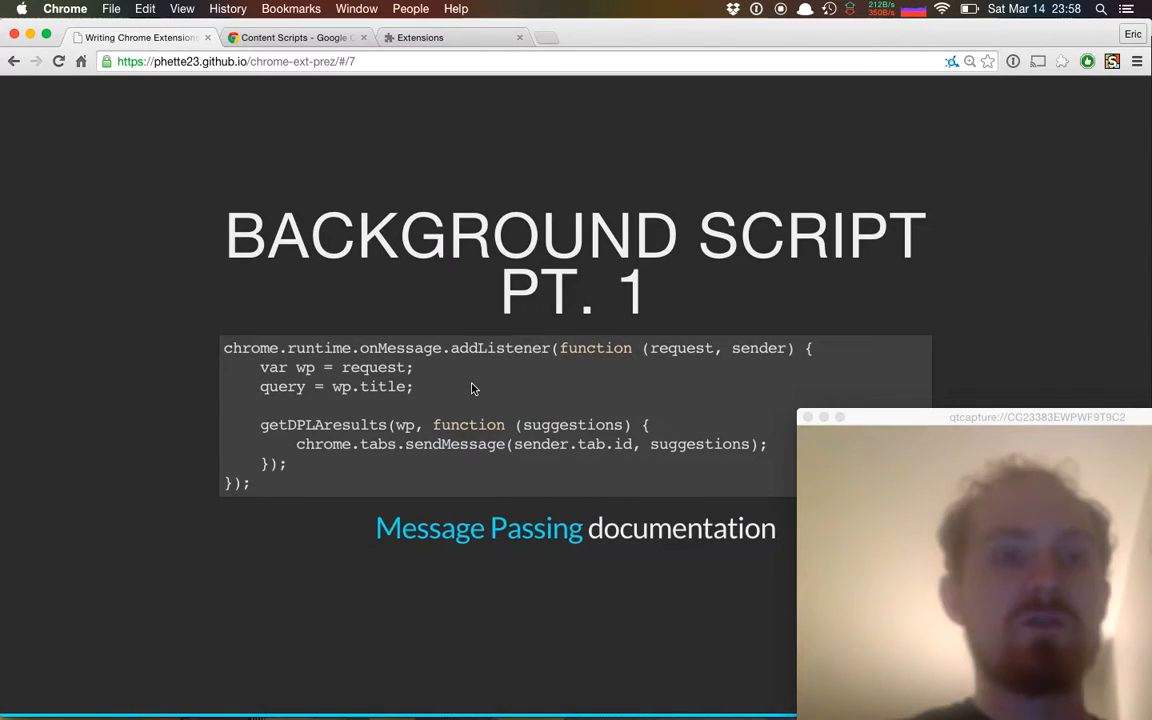
- Advance to the final '¡THANKS!' slide listing resources, other extensions and a call for questions
key("right")
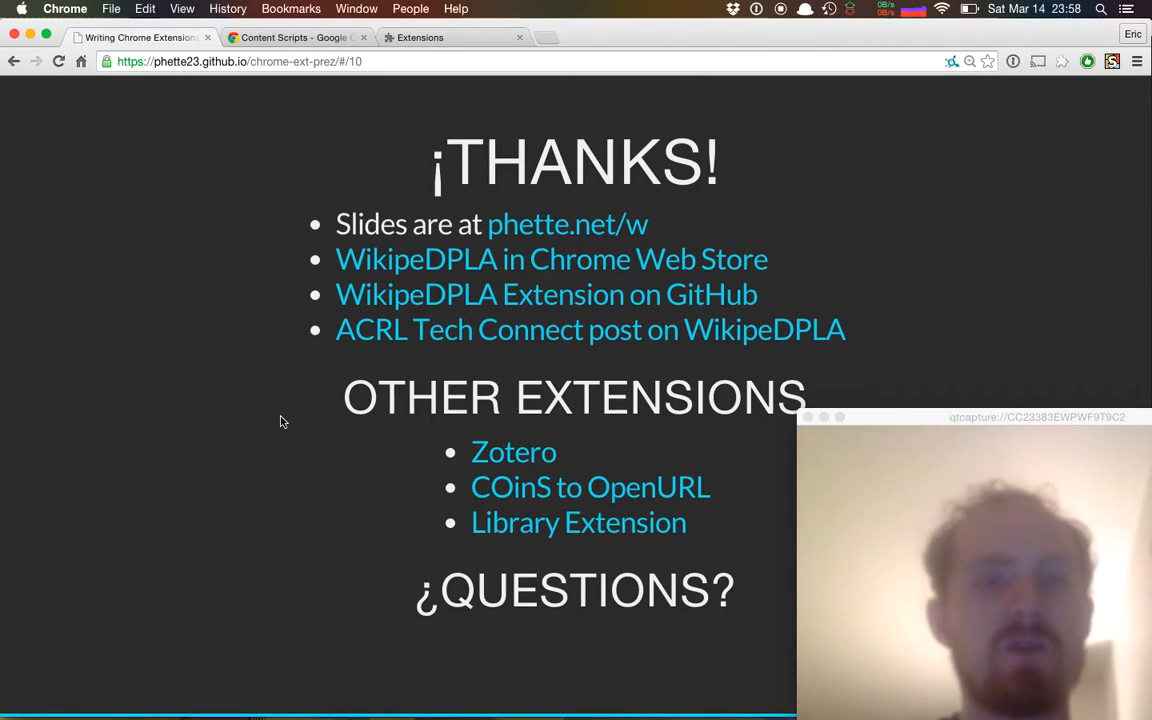
mouse_move(588, 228)
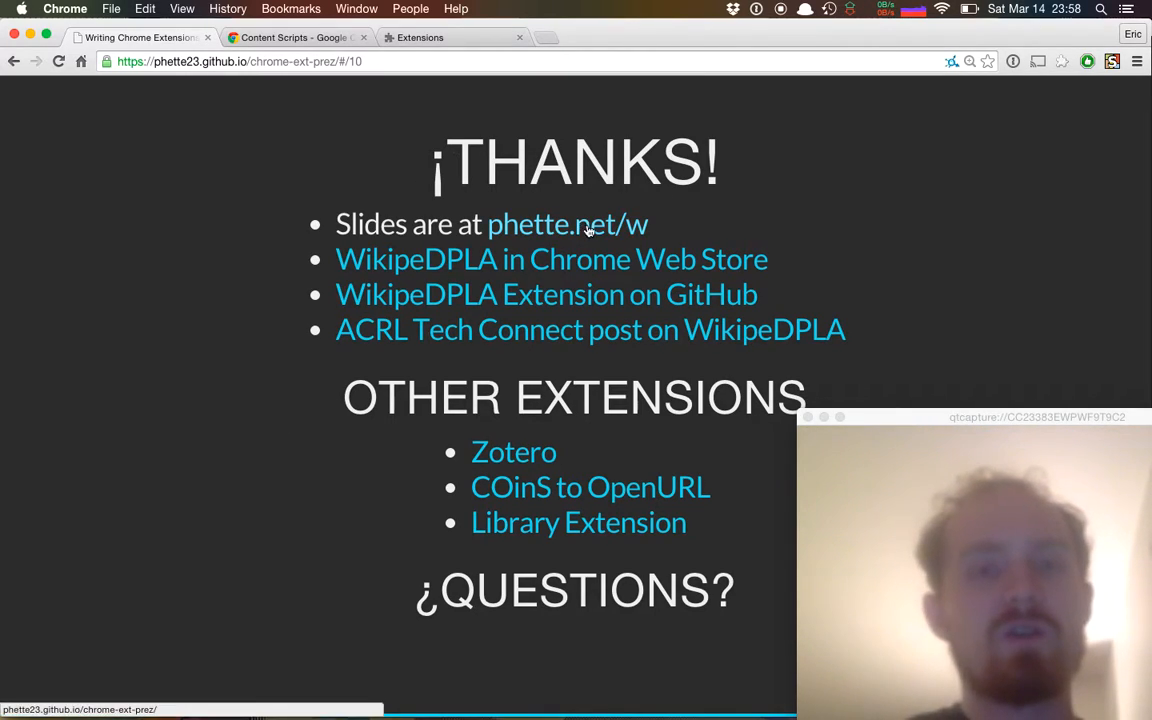